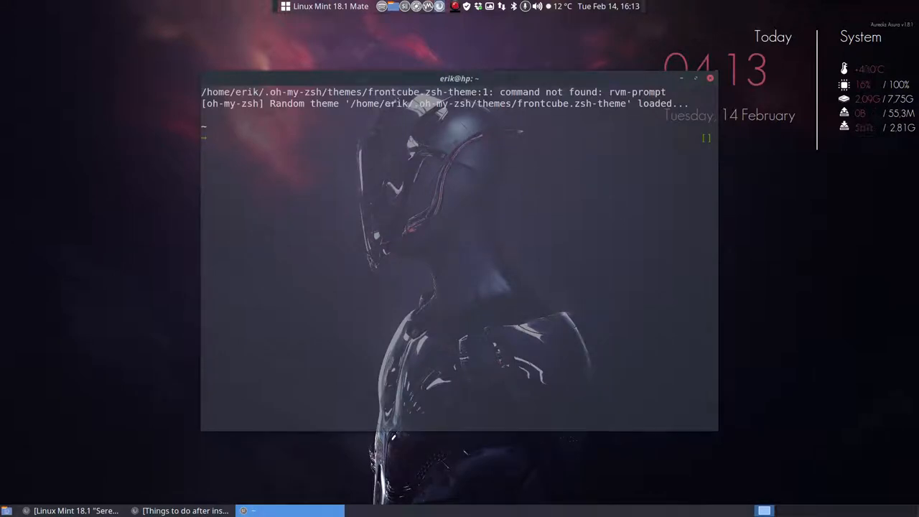
Step: Run screenfetch to print the Linux Mint 18.1 system summary beside the logo
type("screenfetch")
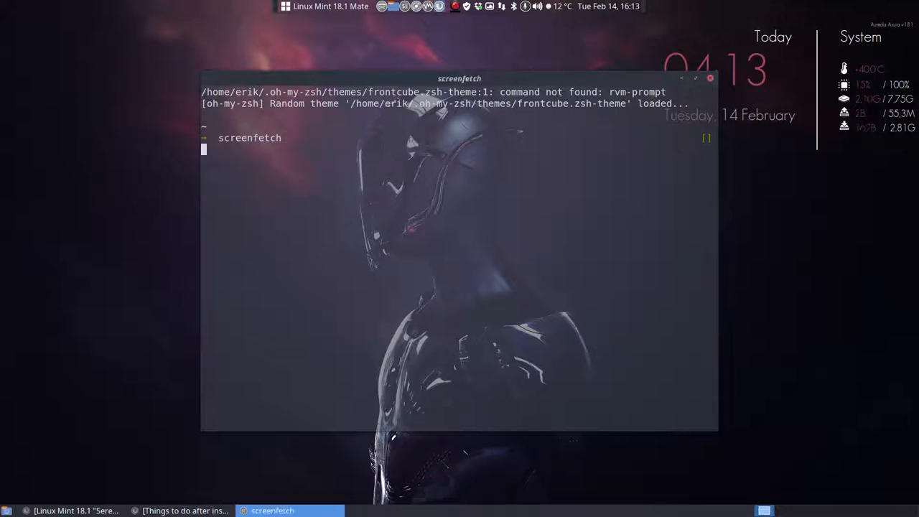
key("Return")
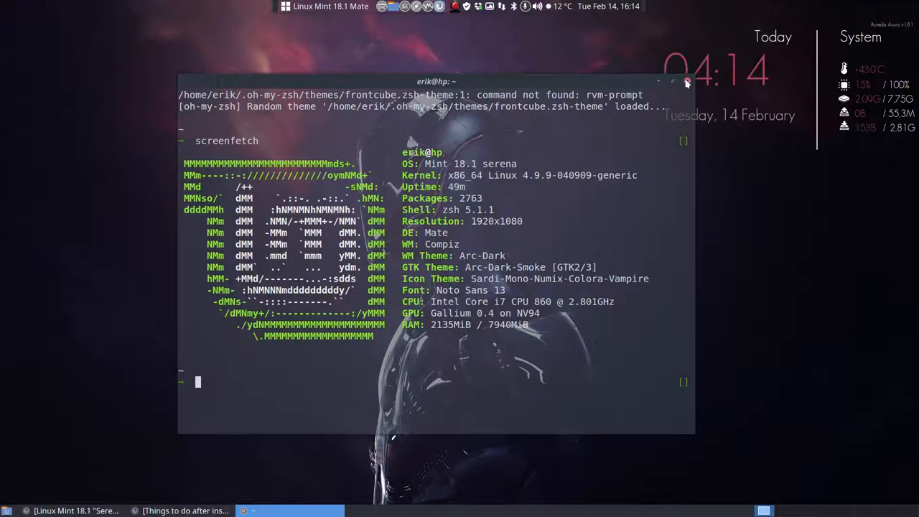
Step: Close the terminal window to reveal the VirtualBox Manager listing 'linux mint 18.1 mate'
left_click(685, 81)
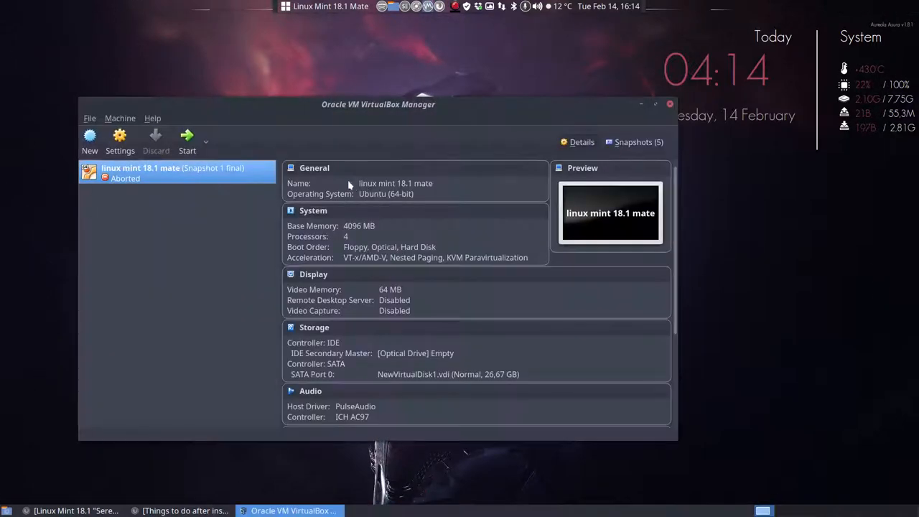
mouse_move(140, 297)
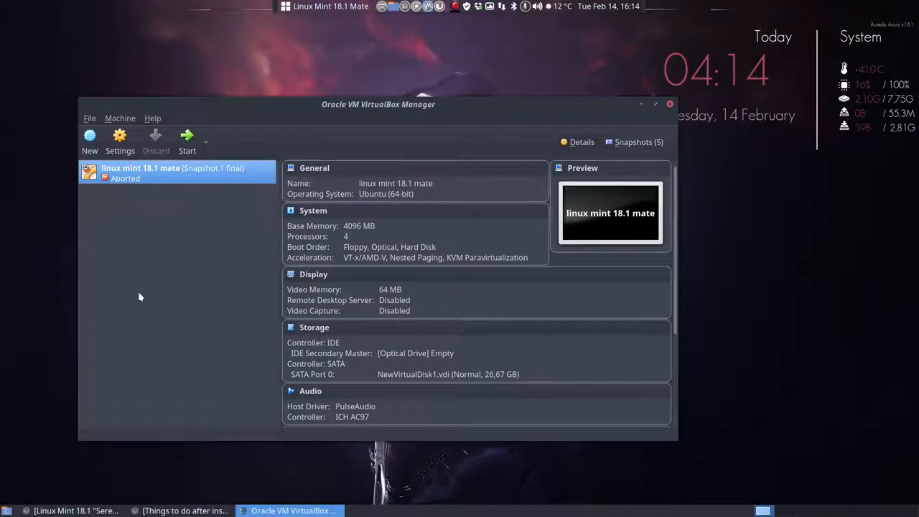
Step: Create a new Ubuntu 64-bit machine named 'linux mint 18.1 xfce'
left_click(90, 140)
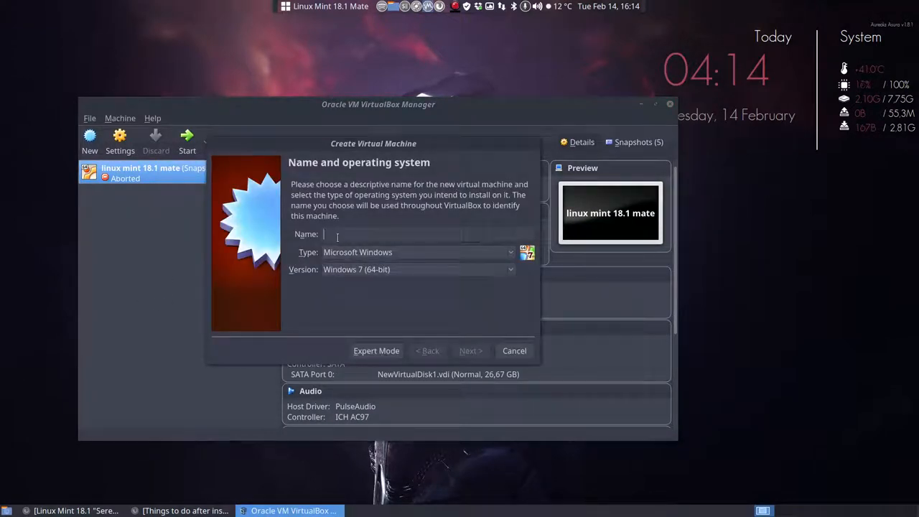
type("m")
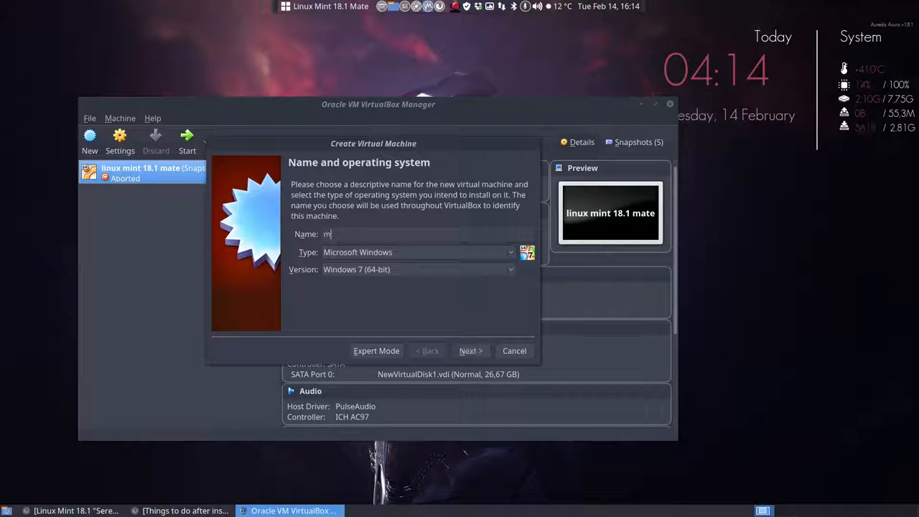
type("linux mint 18.1")
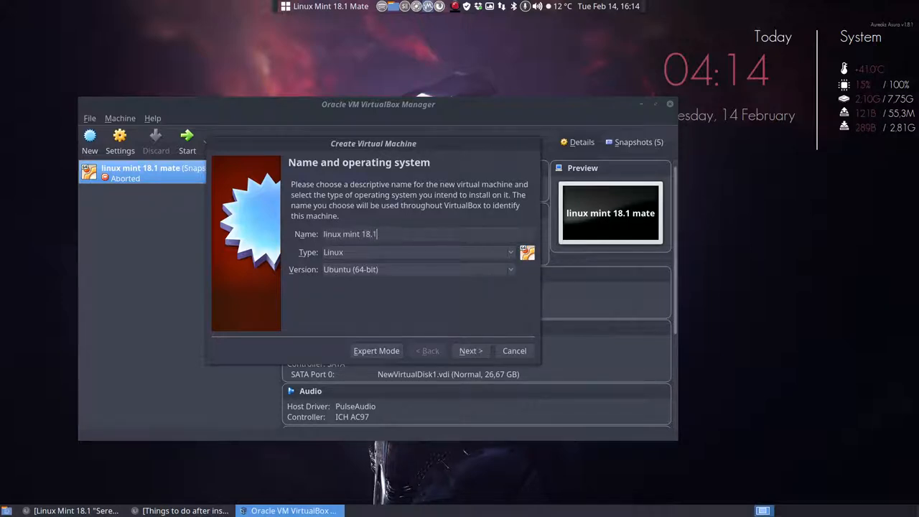
type("xfce")
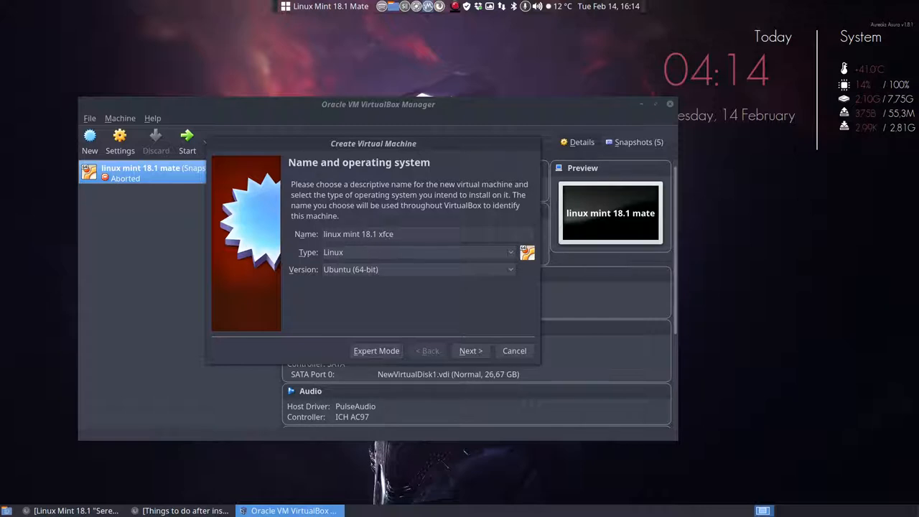
left_click(470, 350)
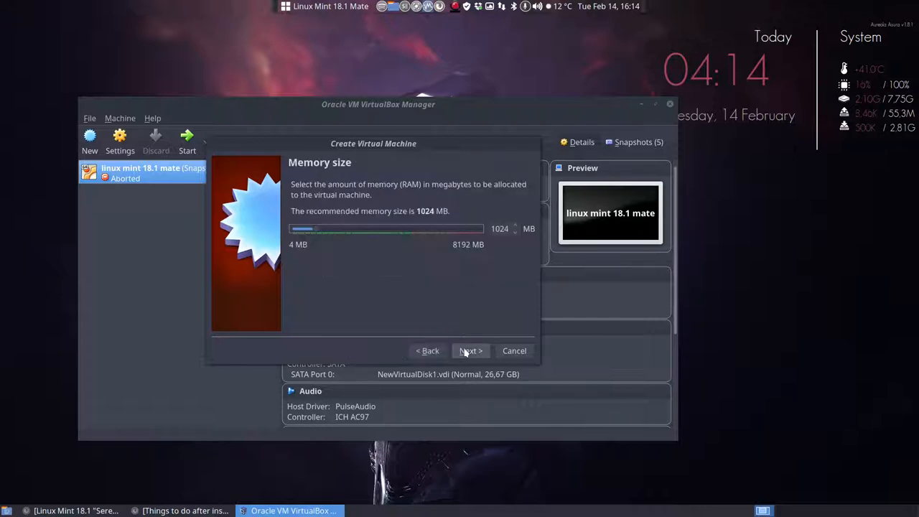
Step: Set the new machine's memory to 4096 MB
left_click_drag(304, 228, 371, 228)
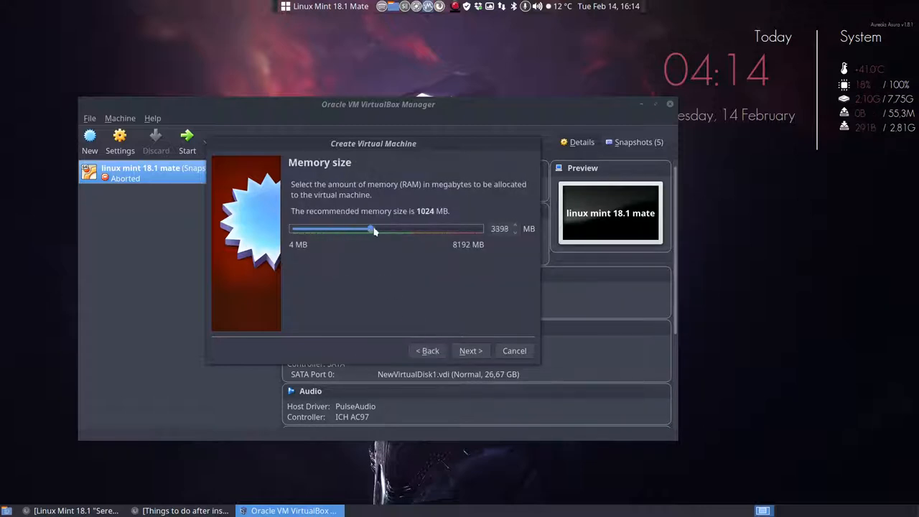
left_click_drag(373, 229, 367, 229)
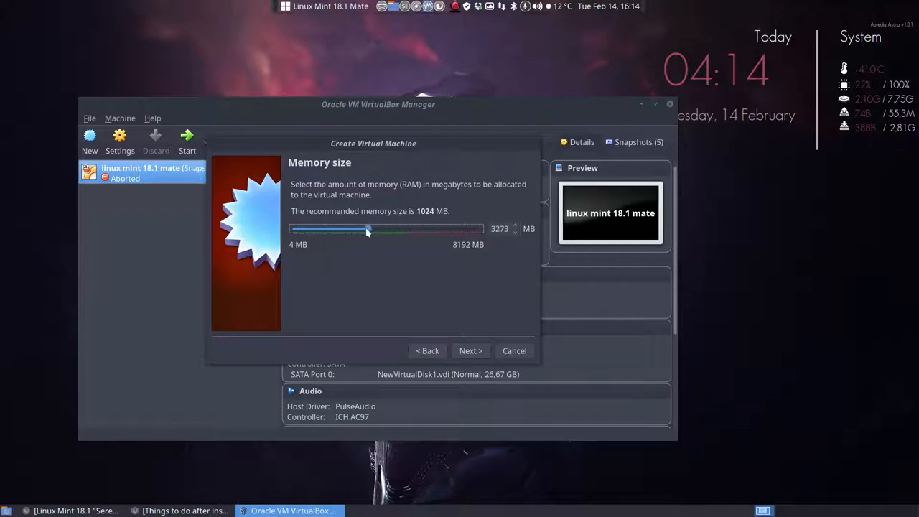
left_click_drag(368, 228, 379, 228)
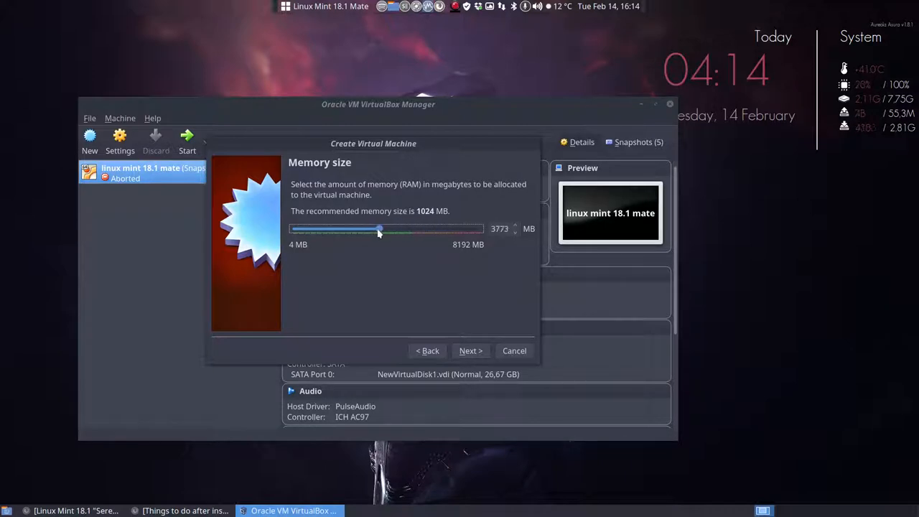
left_click_drag(379, 228, 388, 228)
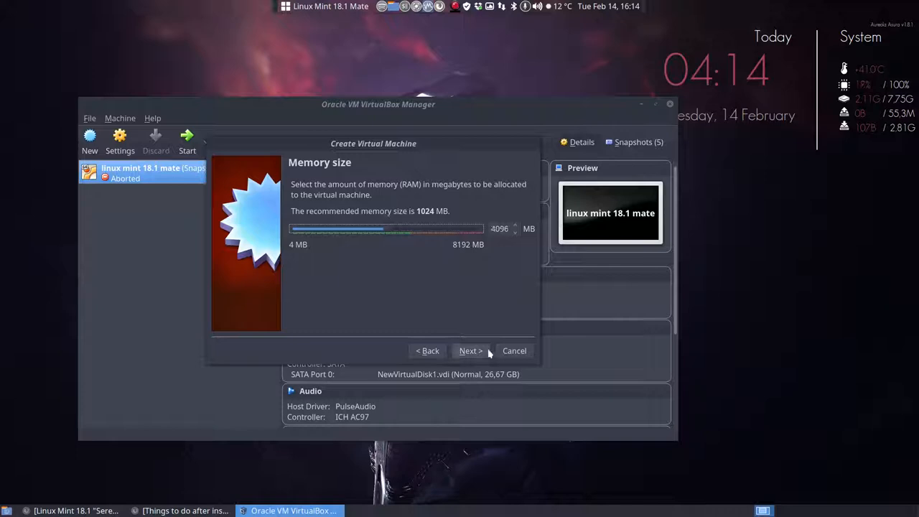
left_click(468, 350)
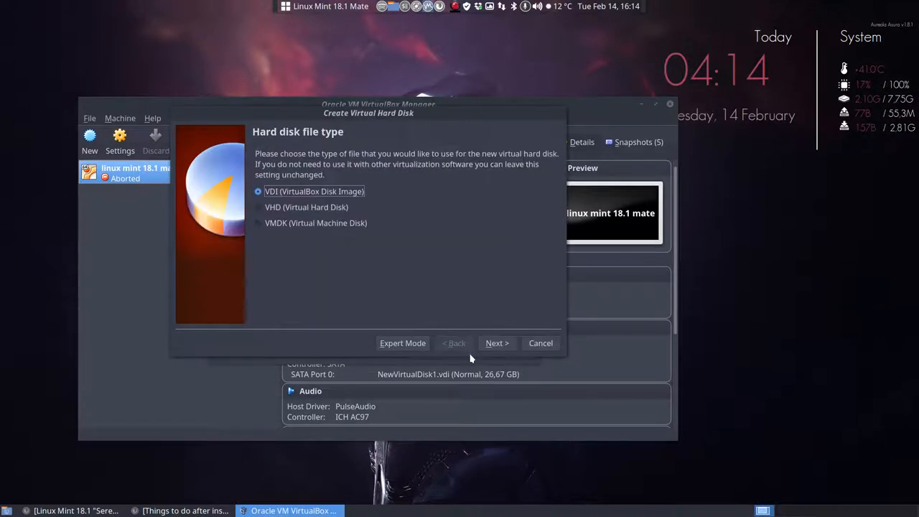
Step: Keep the VDI format, size the disk to 21,30 GB, and create the machine
left_click(496, 343)
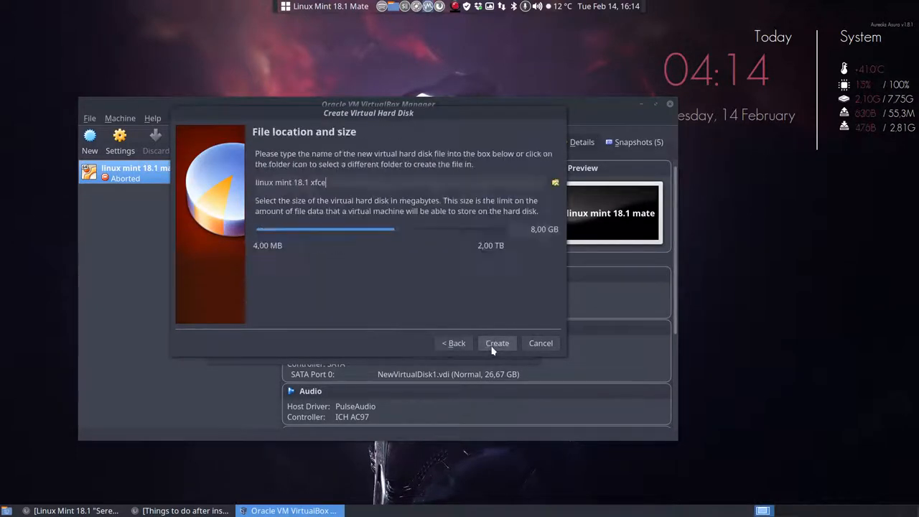
left_click_drag(393, 228, 423, 229)
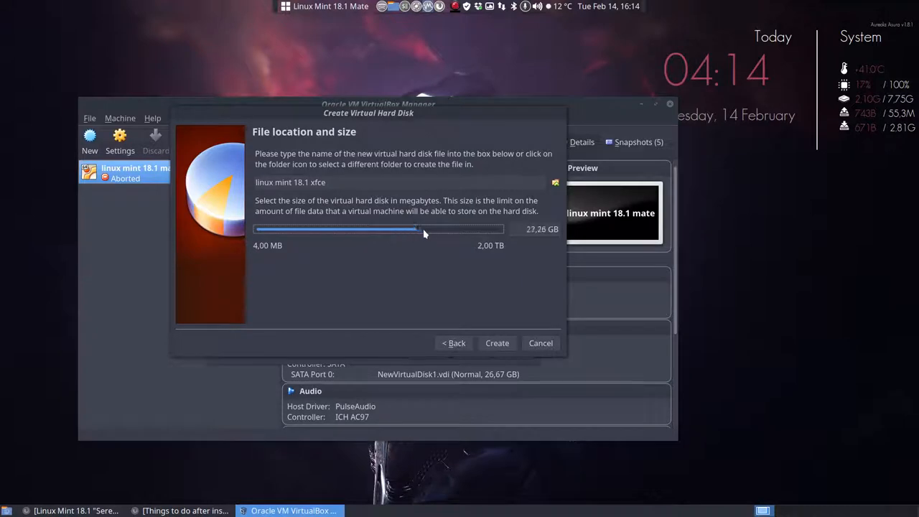
left_click_drag(423, 228, 380, 229)
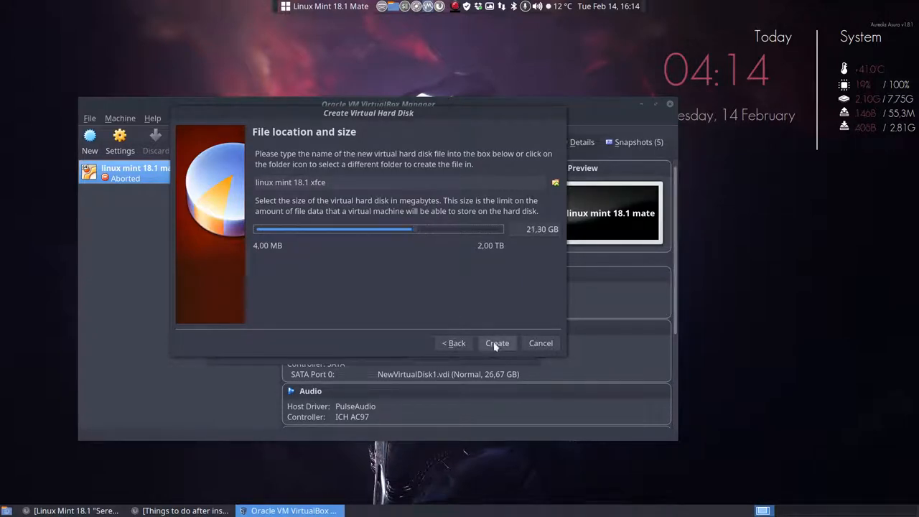
left_click(497, 342)
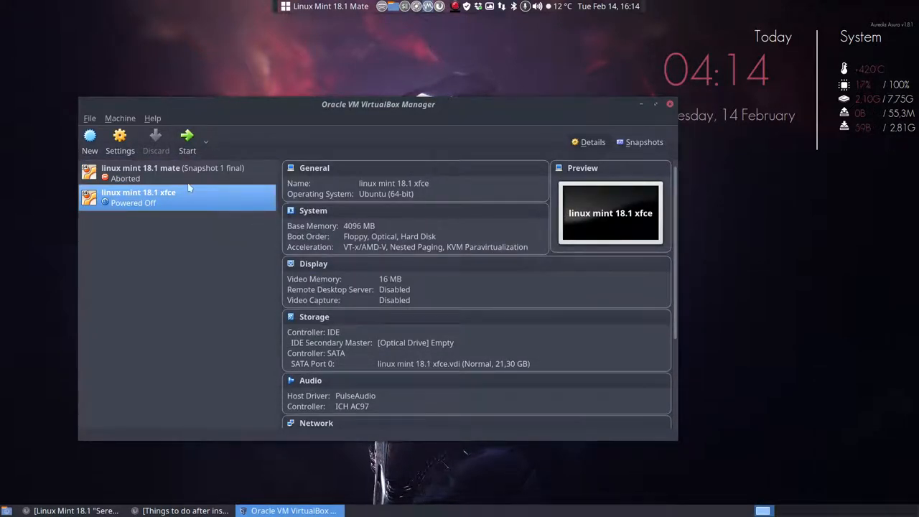
mouse_move(119, 137)
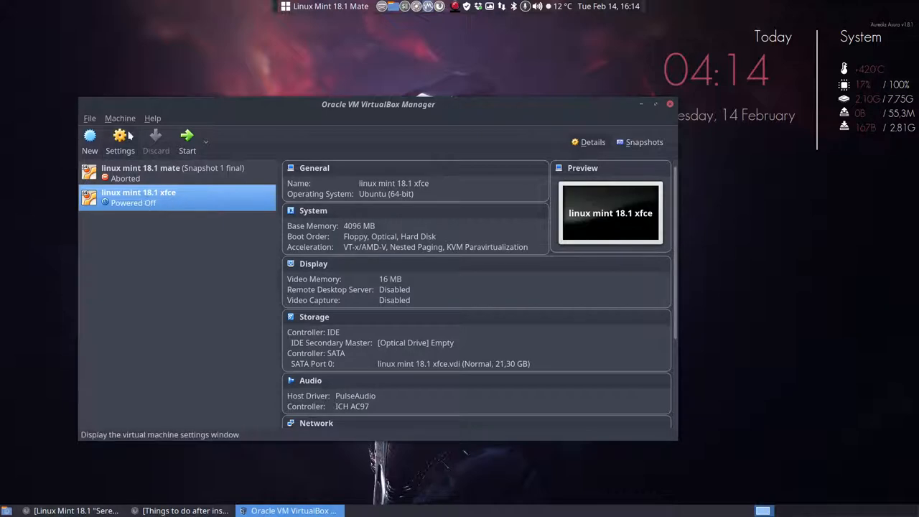
Step: Set 4 processors and 52 MB video memory in the machine's settings
left_click(120, 140)
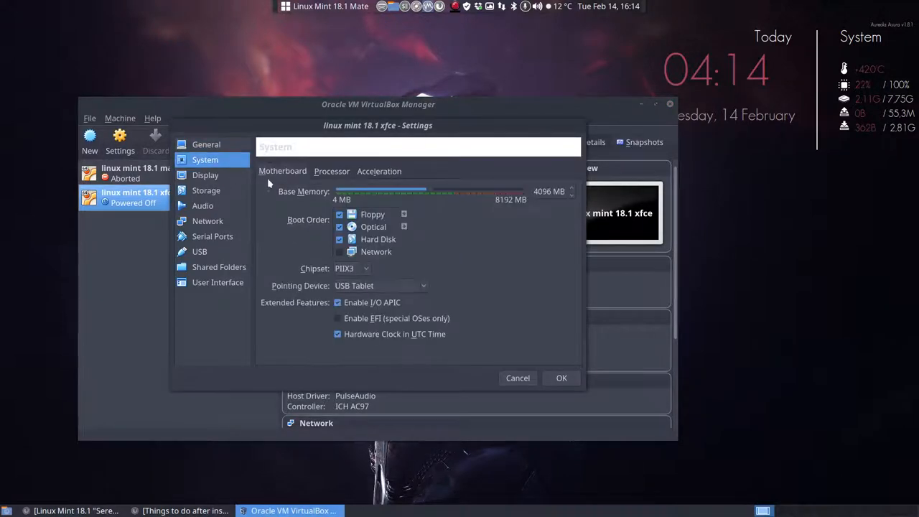
left_click(332, 171)
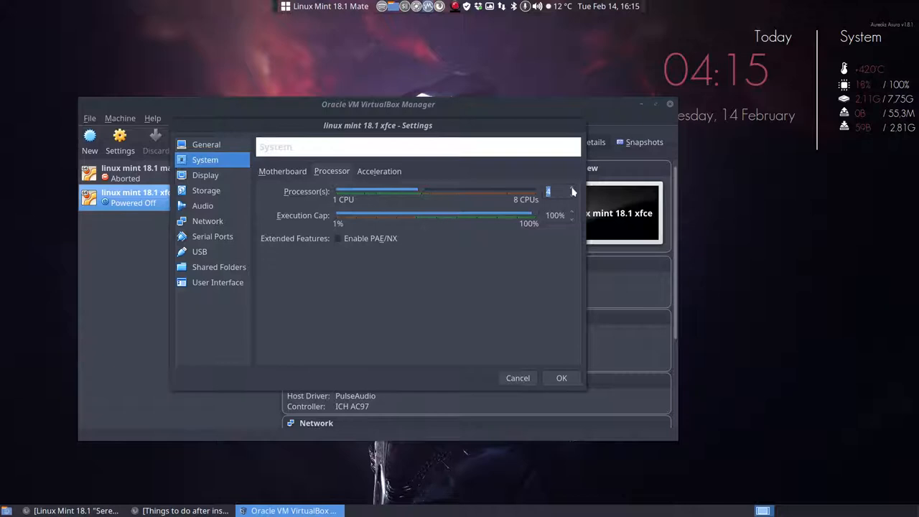
mouse_move(215, 182)
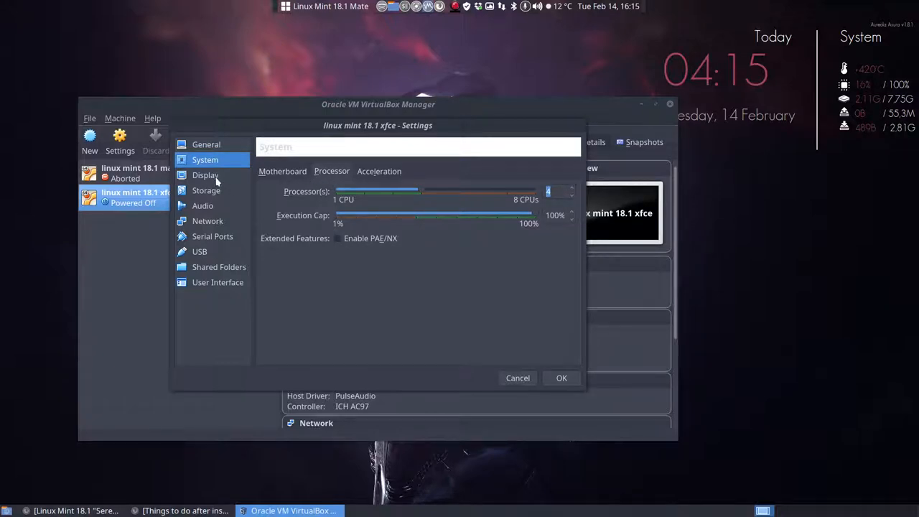
left_click(206, 174)
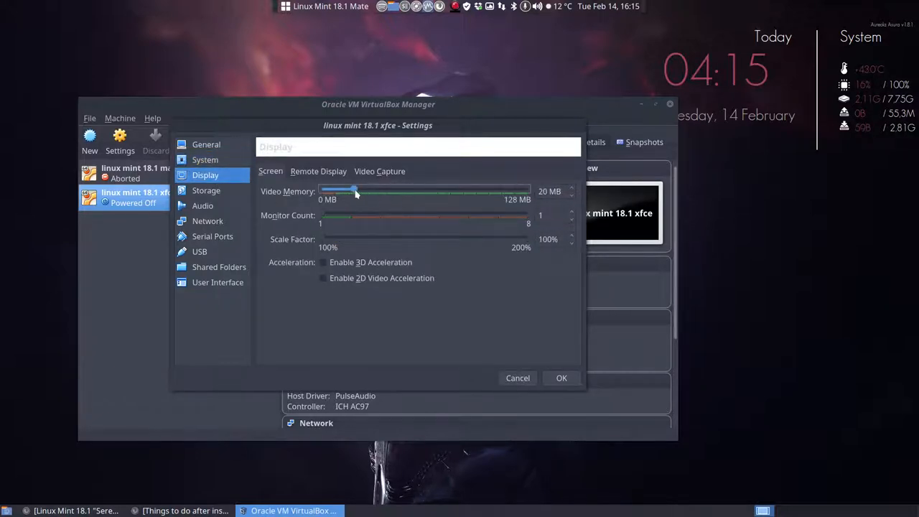
left_click_drag(355, 192, 406, 191)
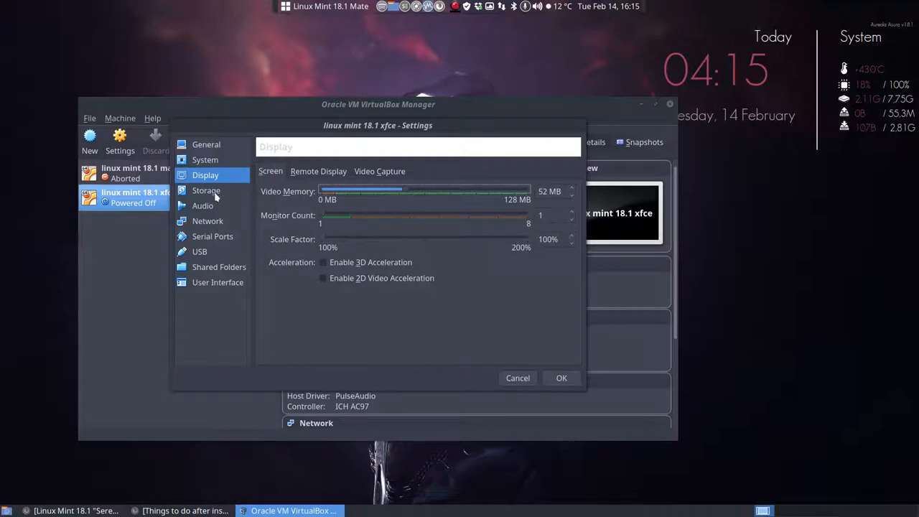
Step: Attach linuxmint-18.1-xfce-64bit.iso to the optical drive and save the settings
left_click(206, 191)
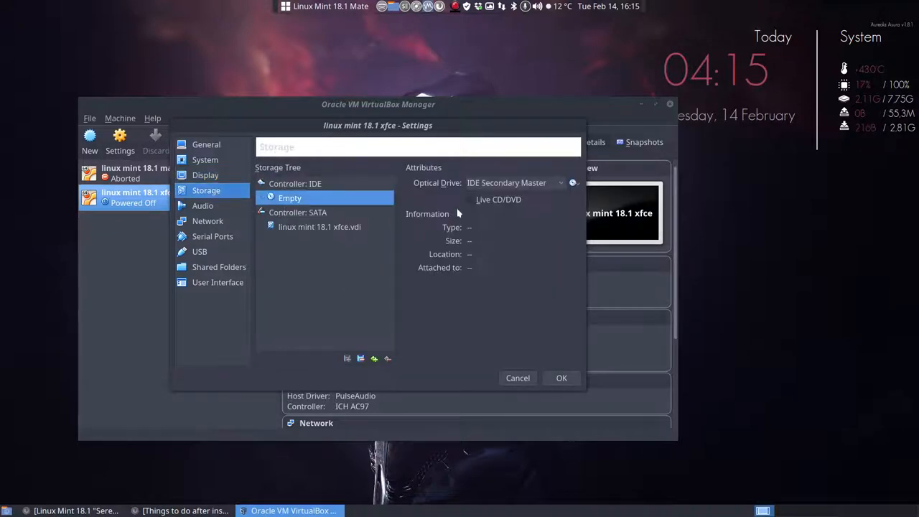
left_click(573, 182)
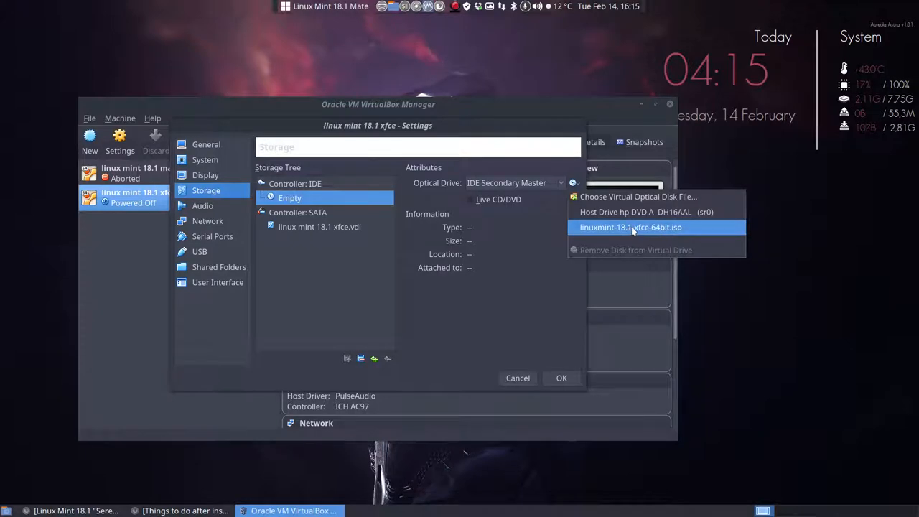
left_click(630, 227)
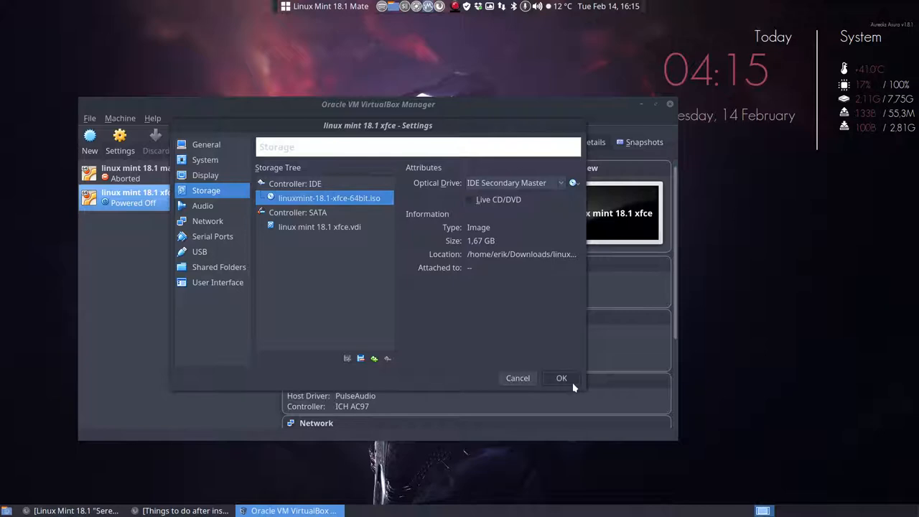
left_click(562, 378)
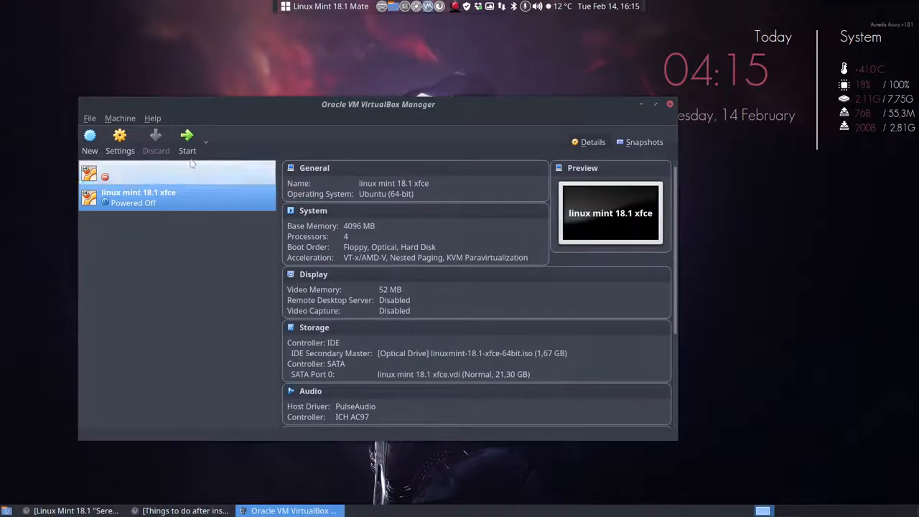
Step: Start the VM, center its window, and boot the 'Start Linux Mint' entry
left_click(187, 140)
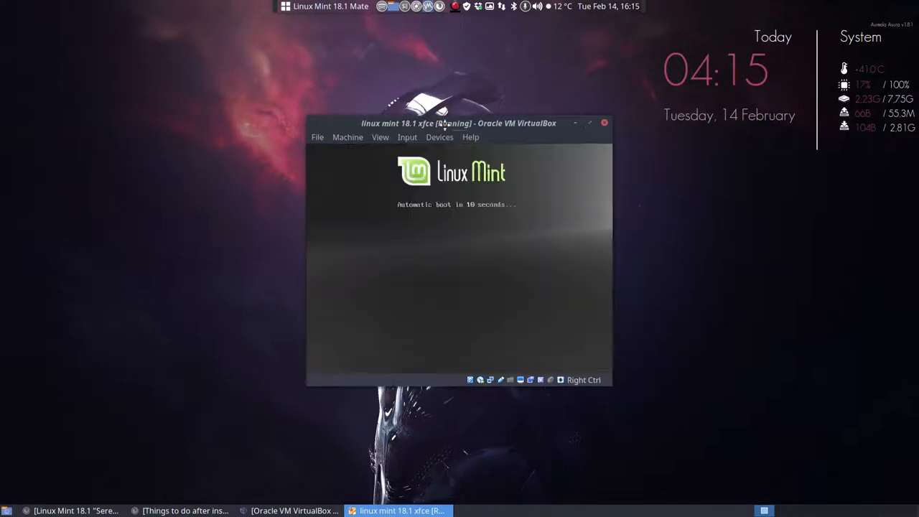
left_click_drag(458, 123, 483, 147)
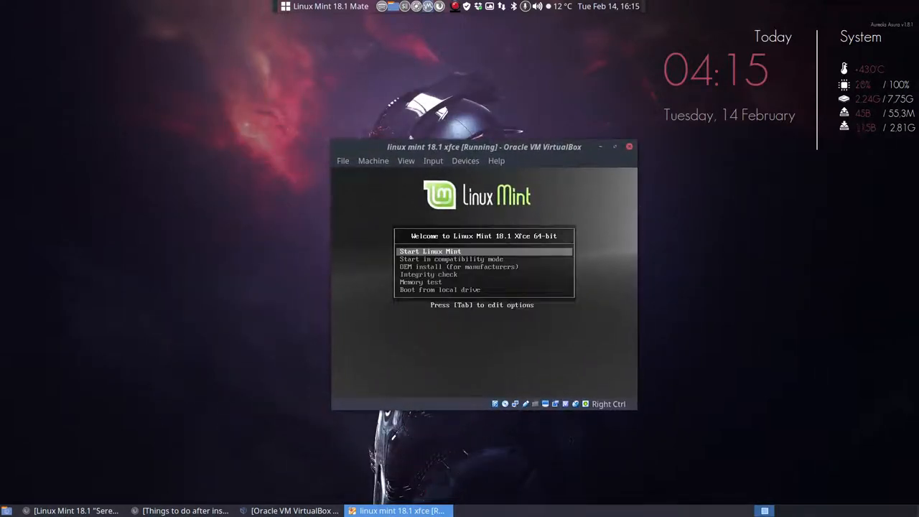
key("Return")
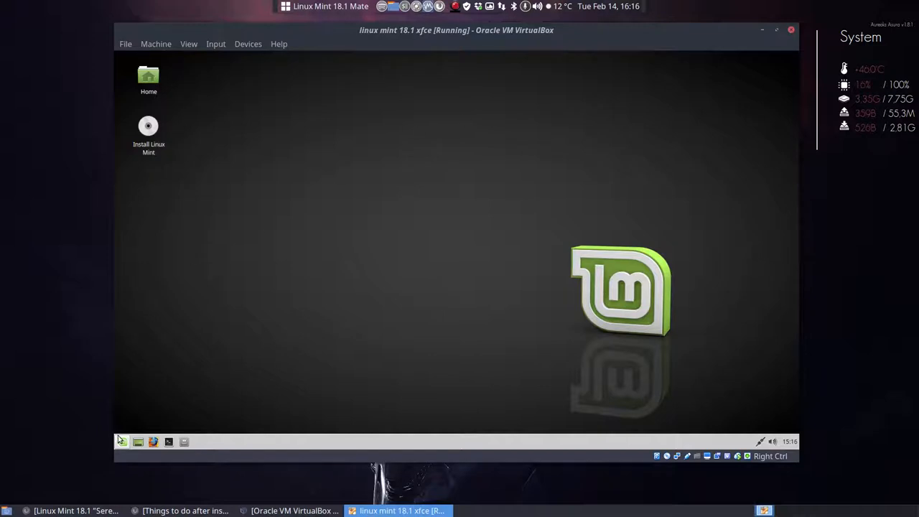
Step: Open and close the Whisker menu, then launch the 'Install Linux Mint' desktop icon
left_click(121, 441)
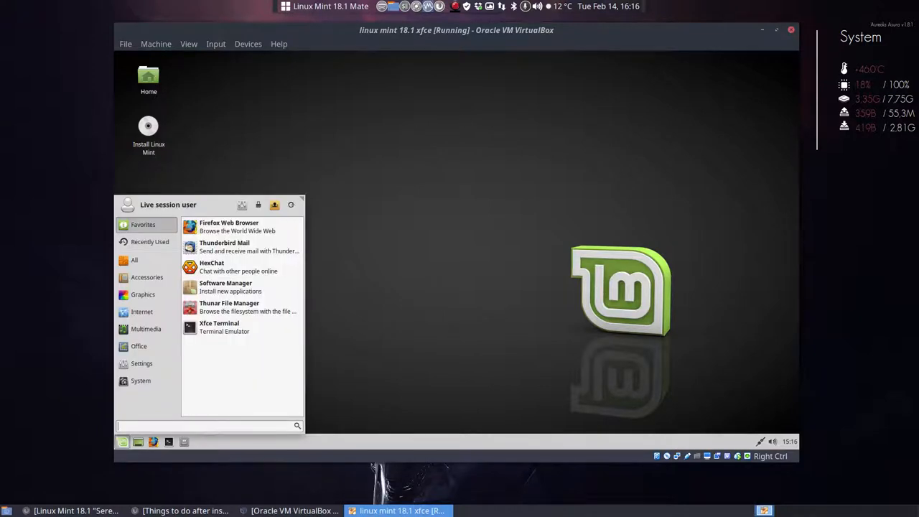
left_click(448, 355)
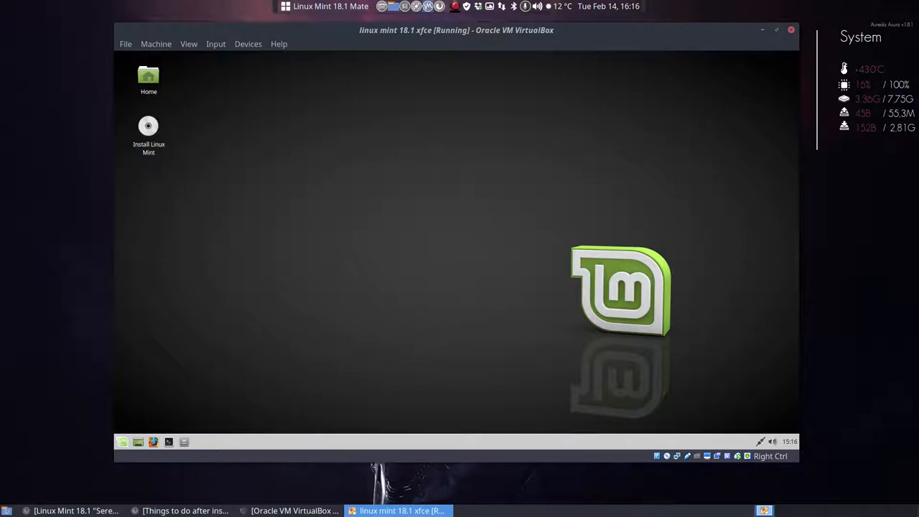
mouse_move(543, 304)
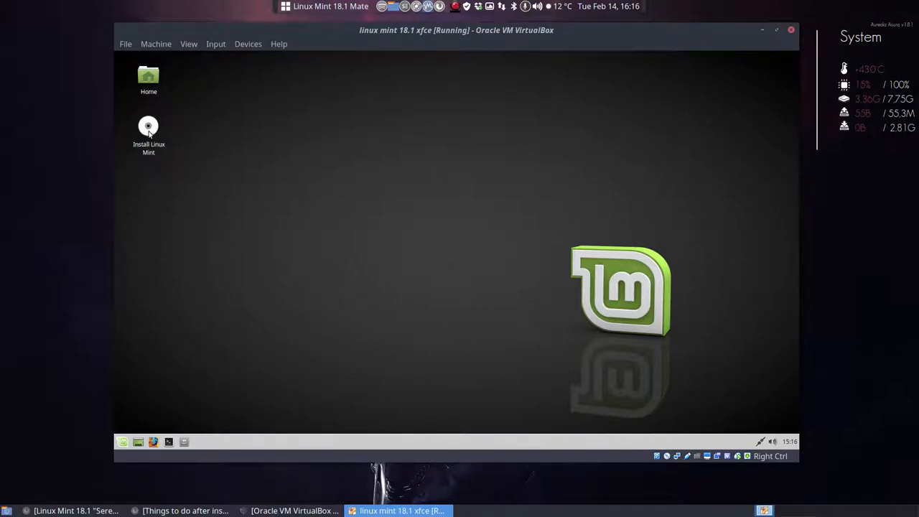
mouse_move(284, 309)
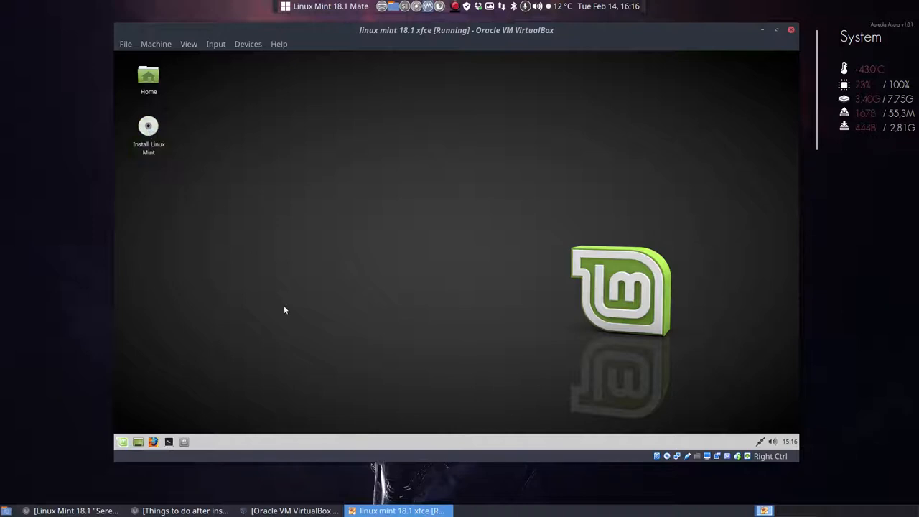
mouse_move(240, 238)
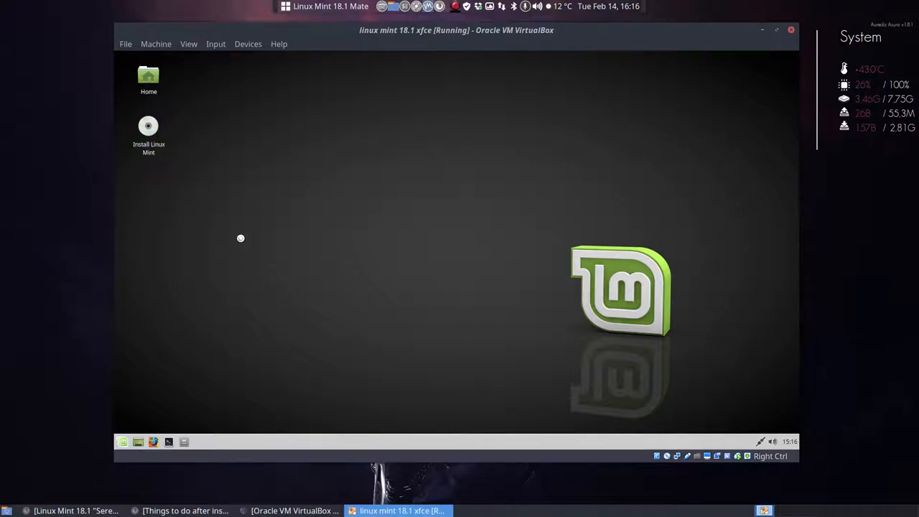
double_click(148, 135)
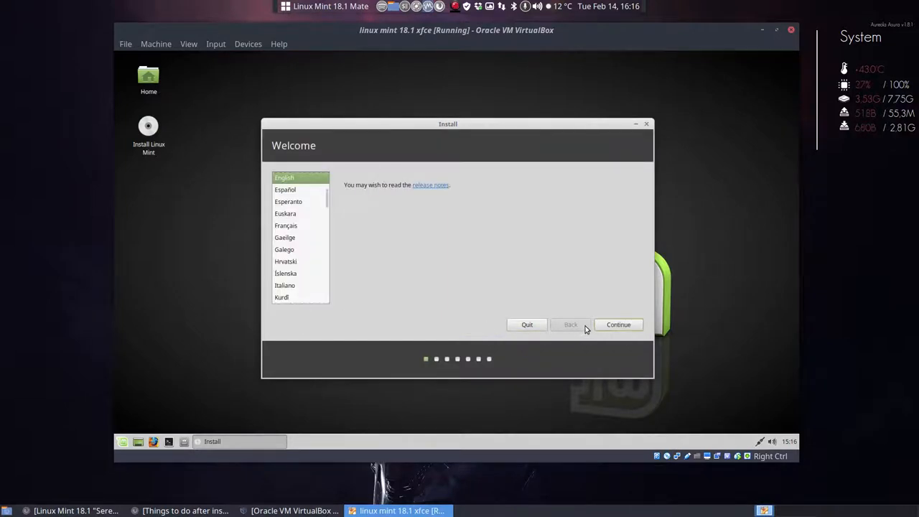
Step: Keep English, skip third-party software, and install with 'Erase disk', confirming the changes
left_click(618, 324)
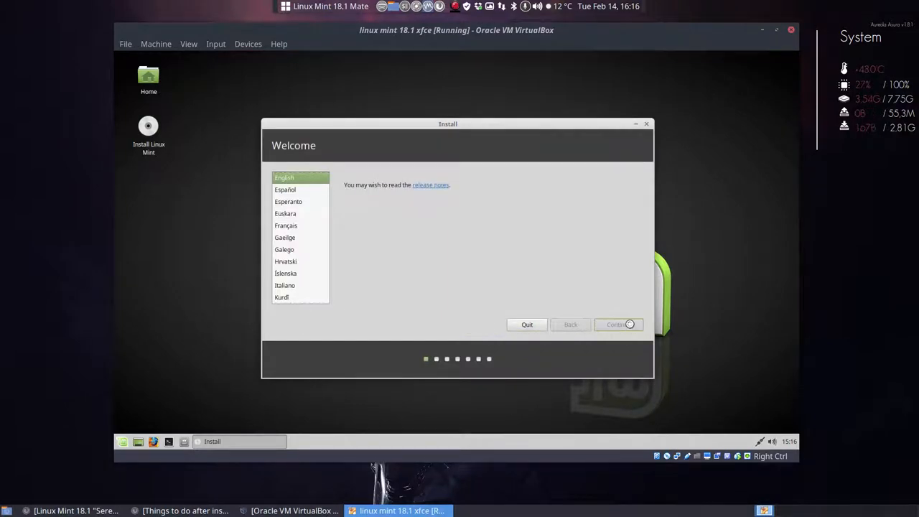
left_click(618, 324)
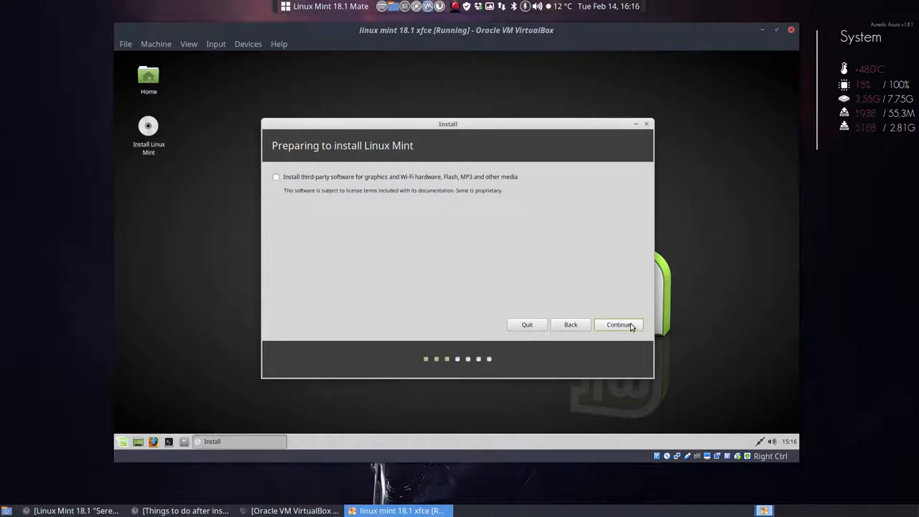
left_click(618, 324)
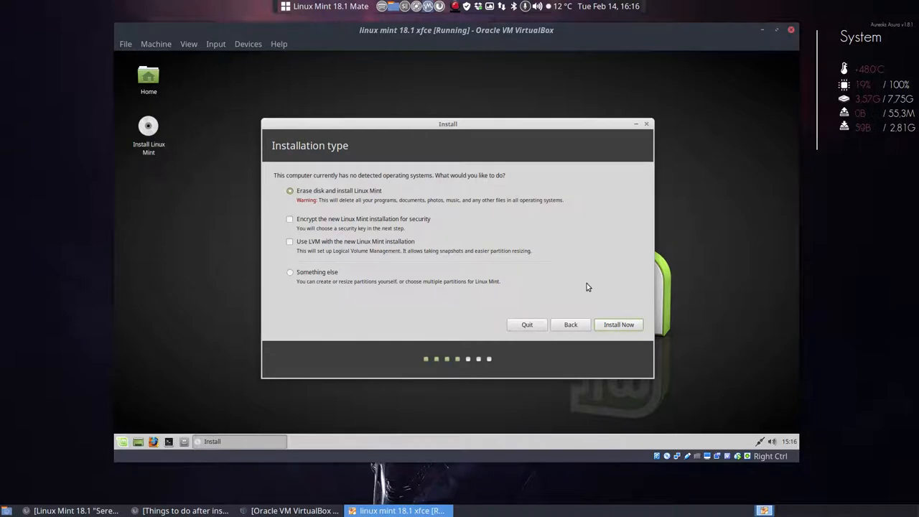
left_click(618, 324)
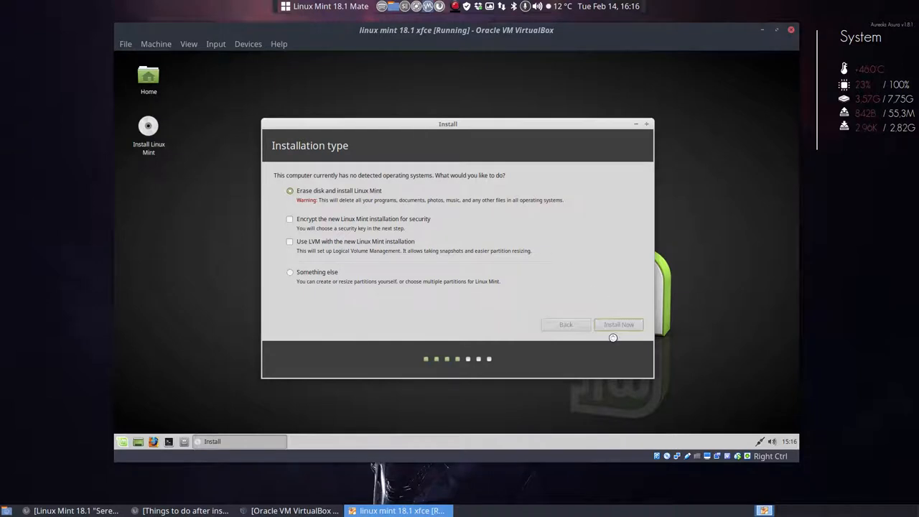
left_click(618, 324)
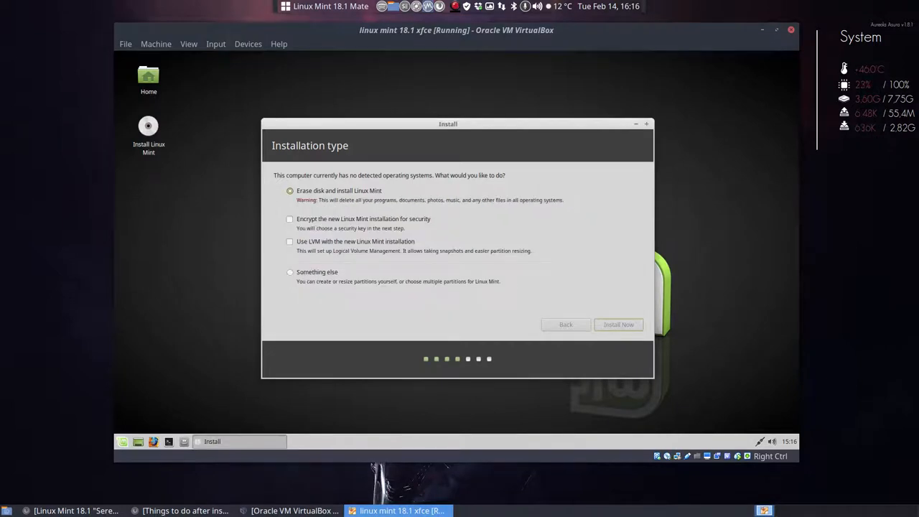
Step: Accept Brussels as the time zone and the Belgian keyboard layout
left_click(618, 323)
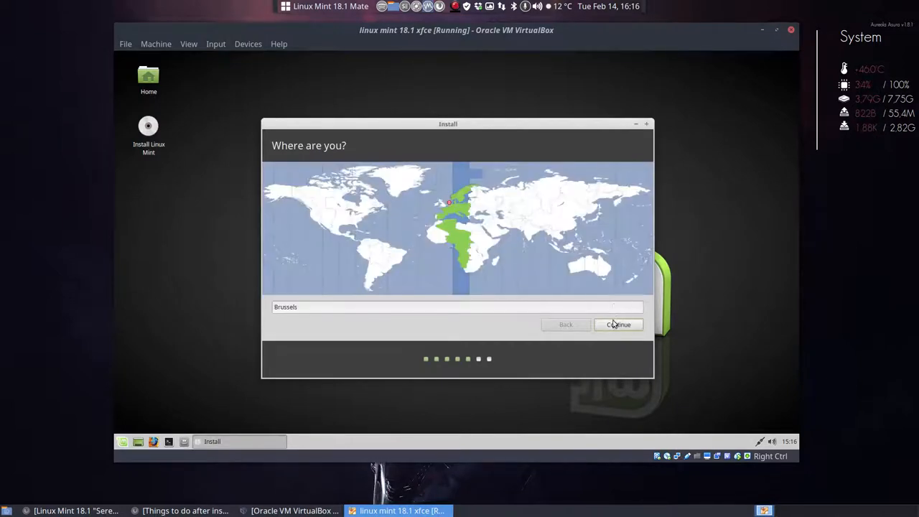
left_click(618, 324)
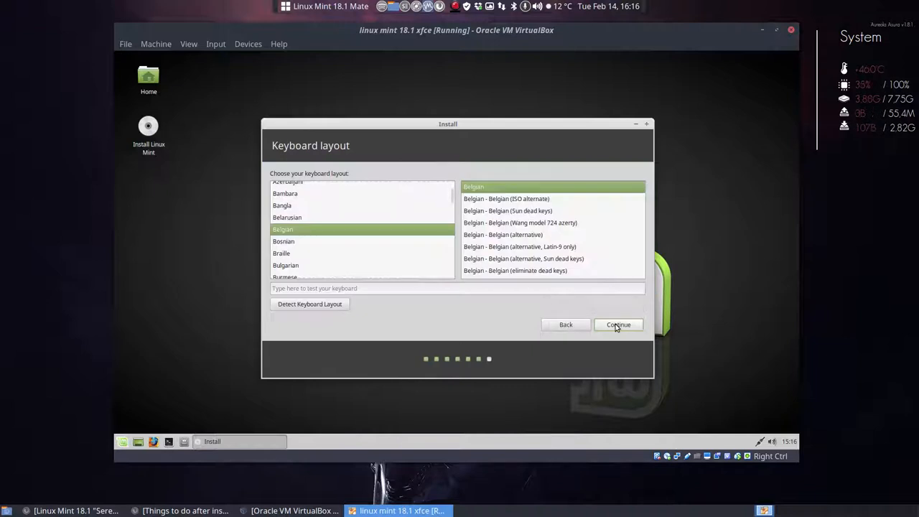
left_click(617, 325)
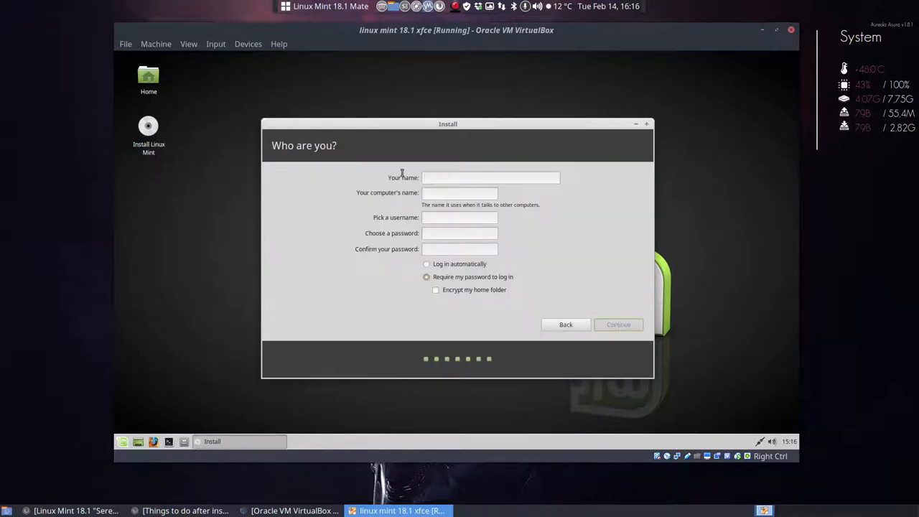
Step: Fill in account details for user erik with automatic login and begin installing
type("erik")
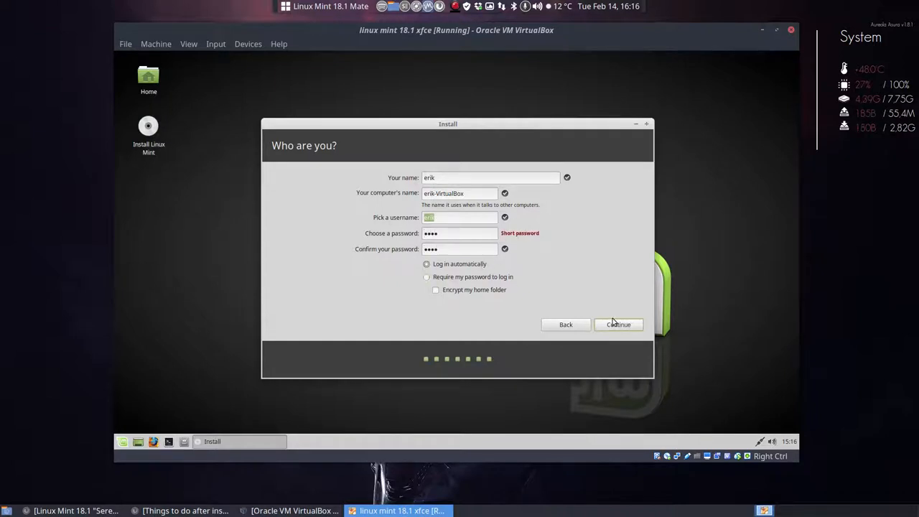
left_click(617, 325)
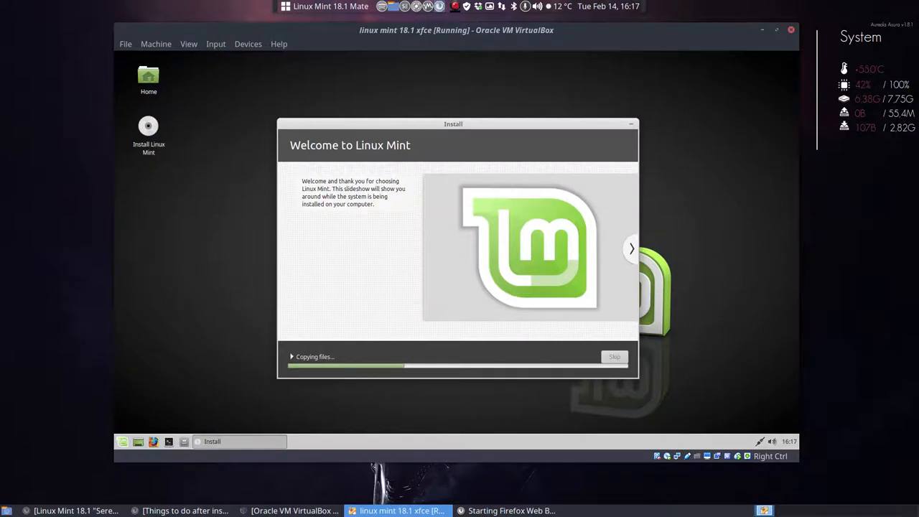
Step: From the bookmarked erikdubois.be site, open the Mint menu's 'Installation of LM' archive
left_click(511, 510)
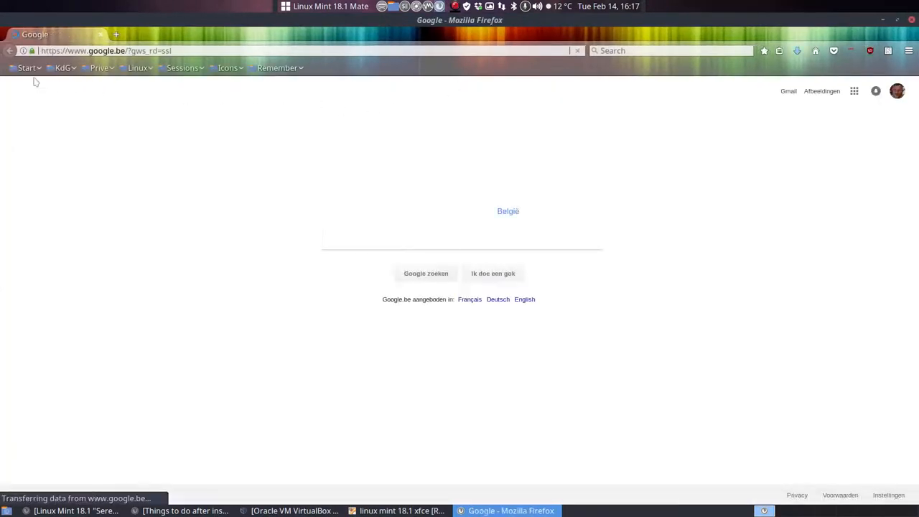
left_click(26, 67)
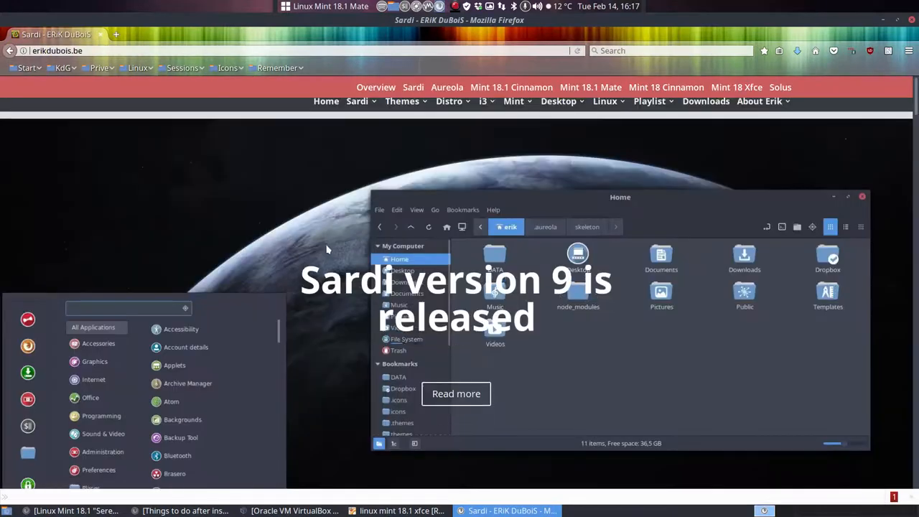
left_click(513, 108)
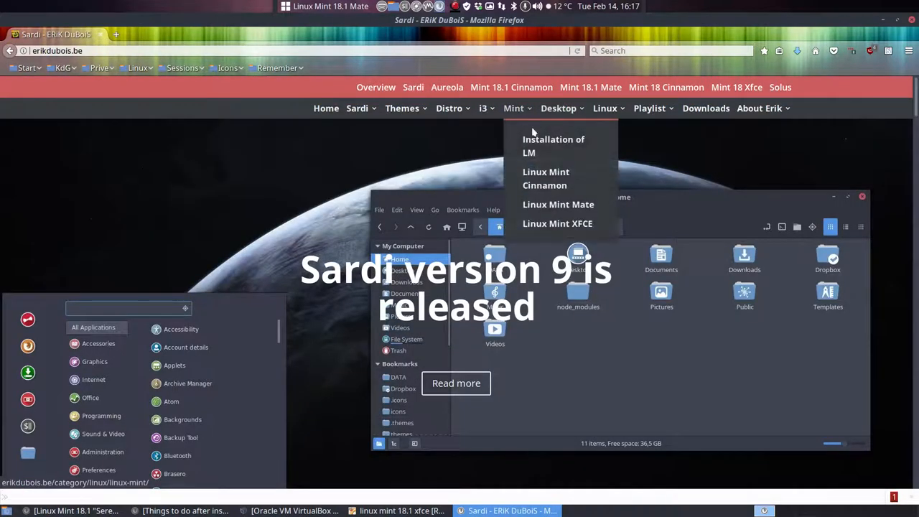
mouse_move(552, 140)
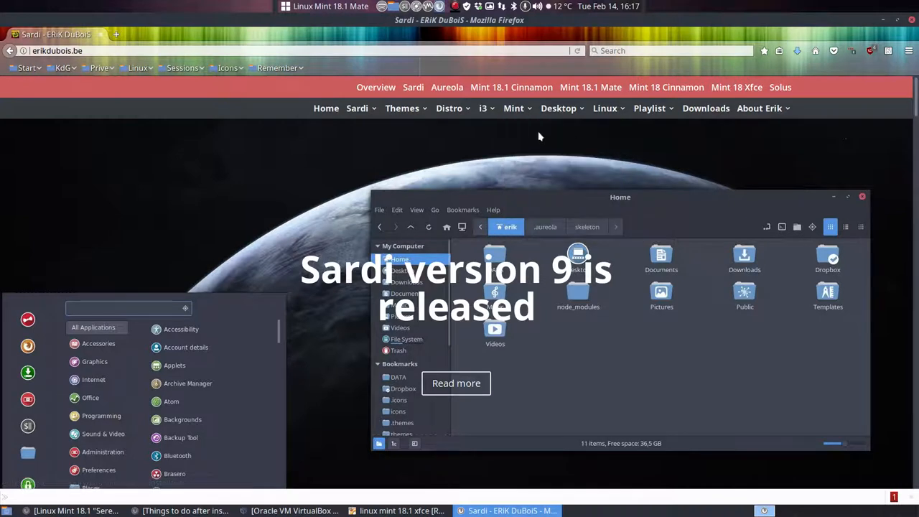
left_click(513, 108)
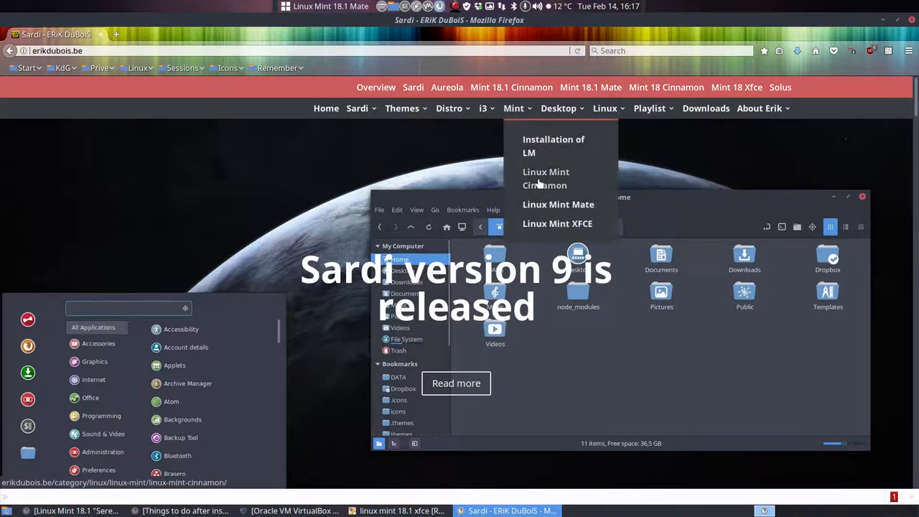
mouse_move(557, 223)
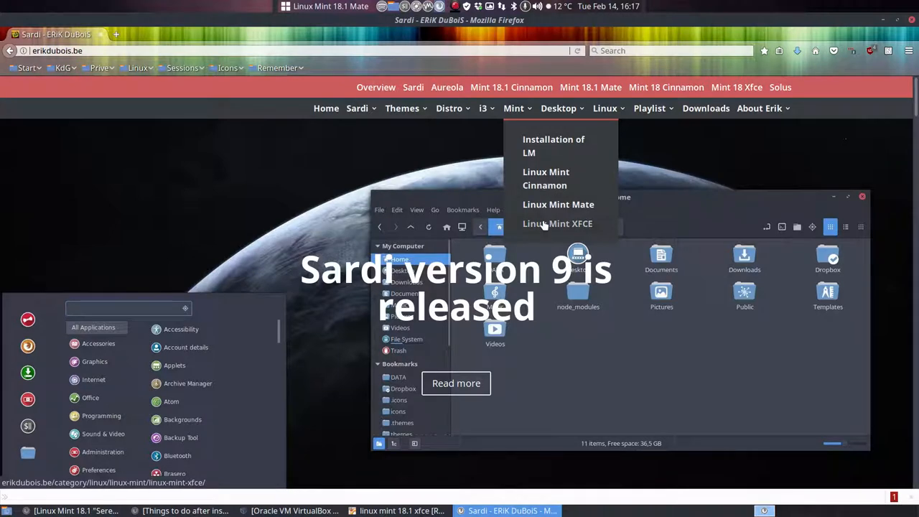
mouse_move(523, 113)
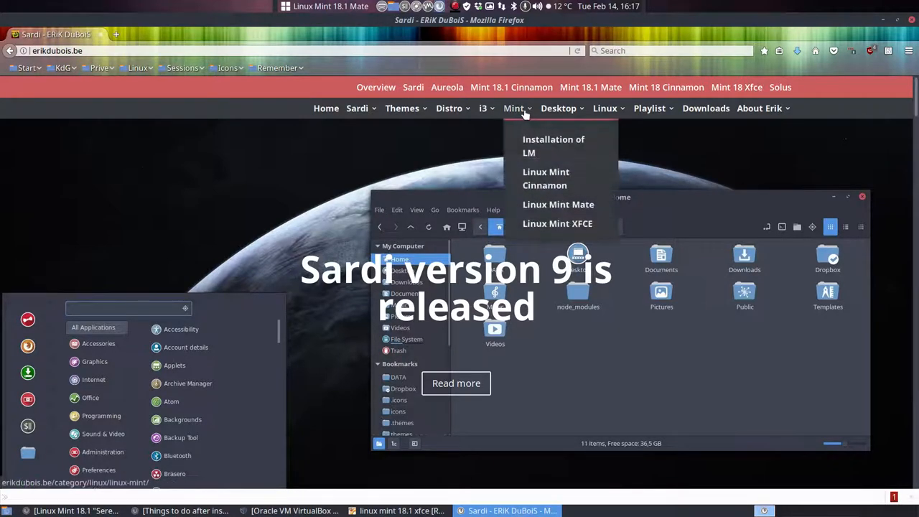
left_click(553, 146)
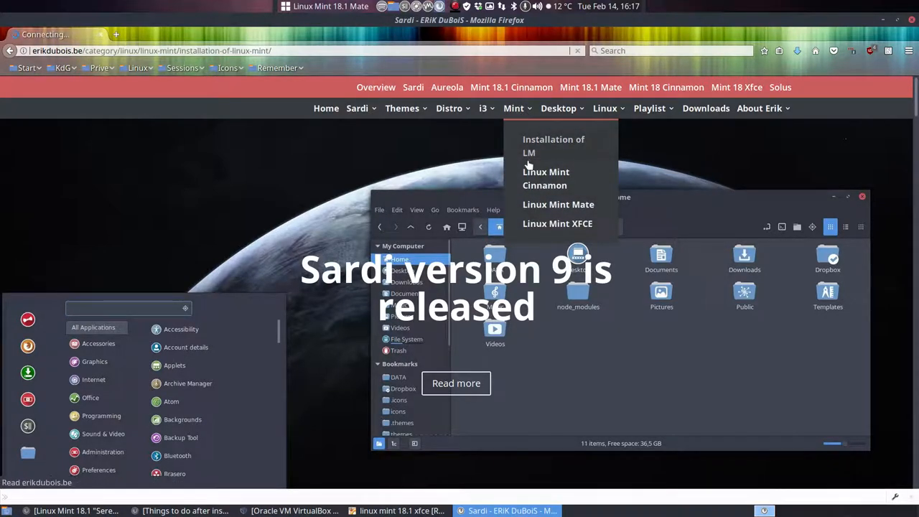
left_click(554, 146)
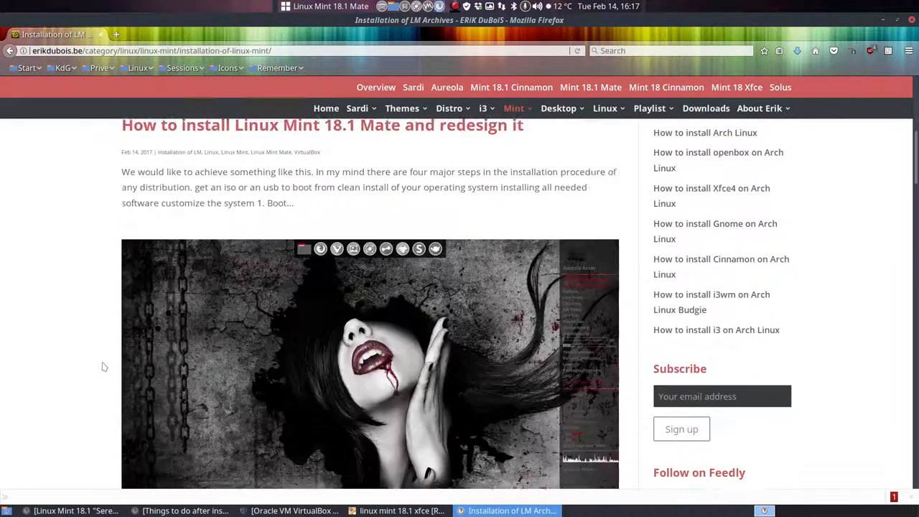
Step: Scroll the archive and open 'Things to do after installing Linux Mint 18 XFCE part 1'
scroll("down", 3)
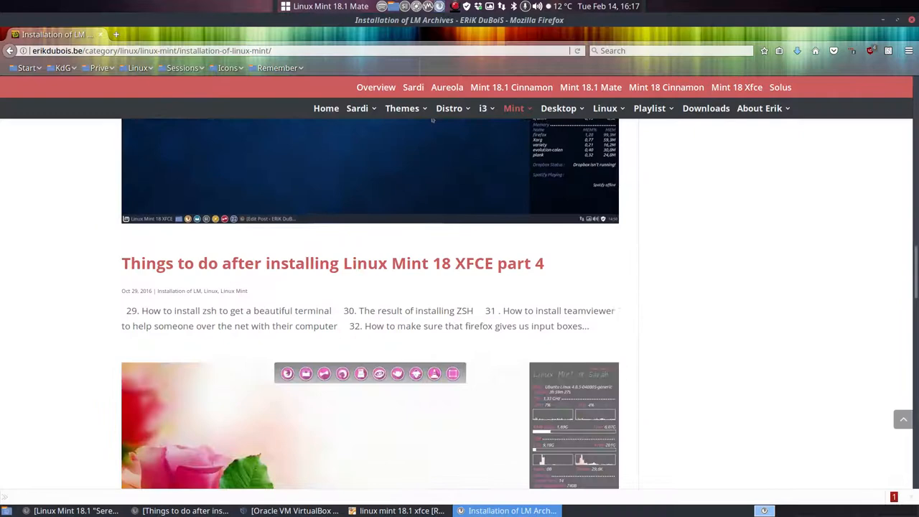
scroll("down", 3)
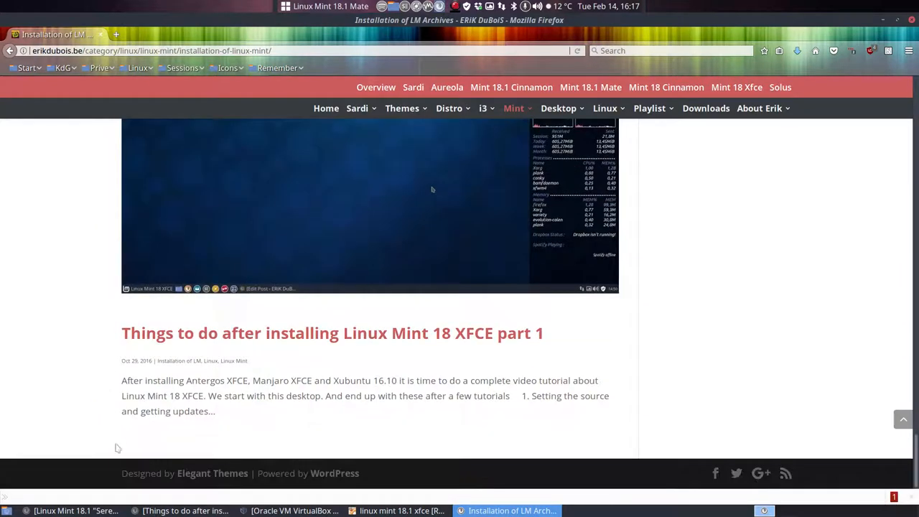
mouse_move(456, 338)
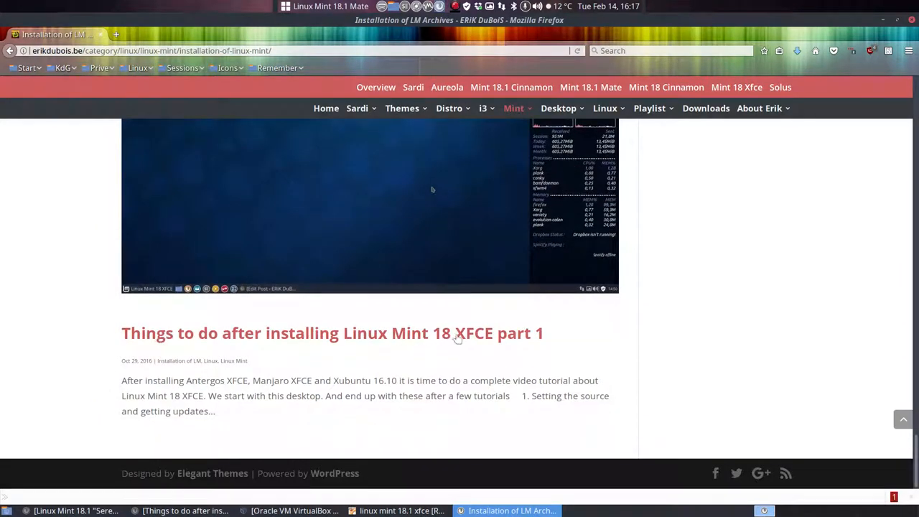
left_click(331, 333)
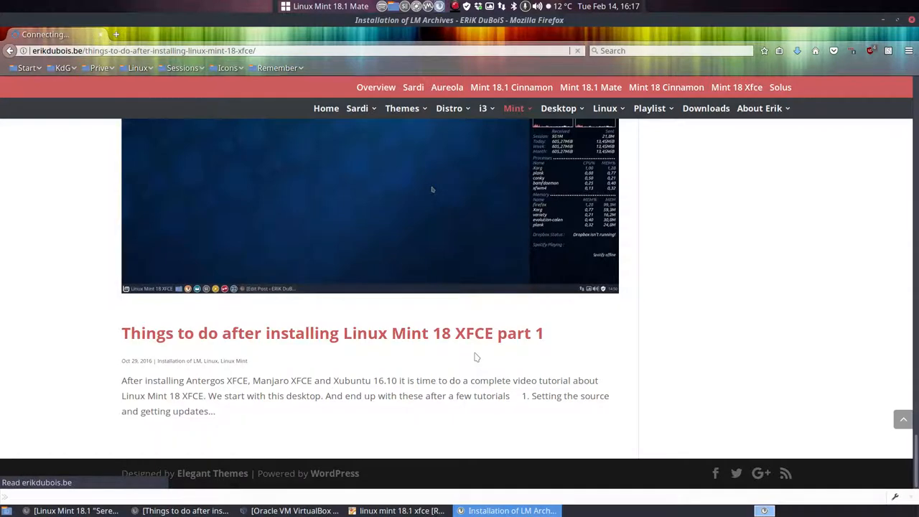
left_click(331, 332)
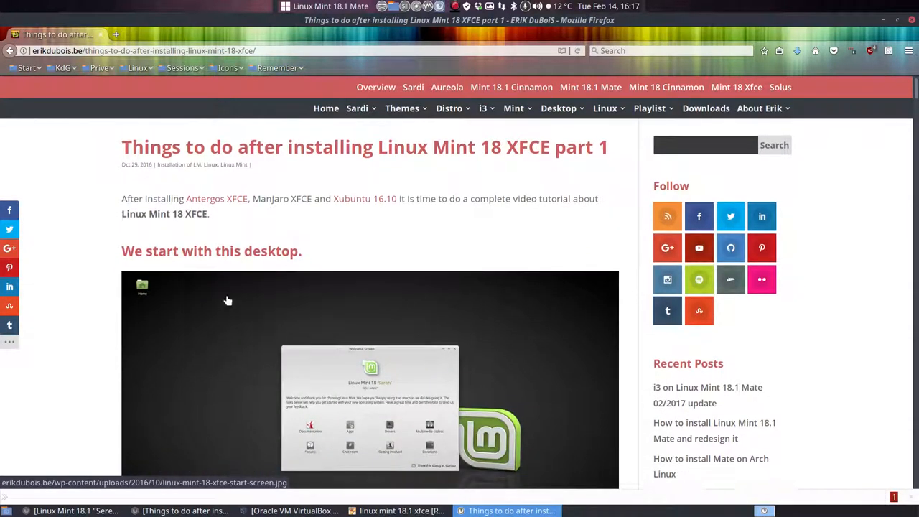
Step: Skim the part 1 article, then switch back to the Linux Mint virtual machine
scroll("down", 3)
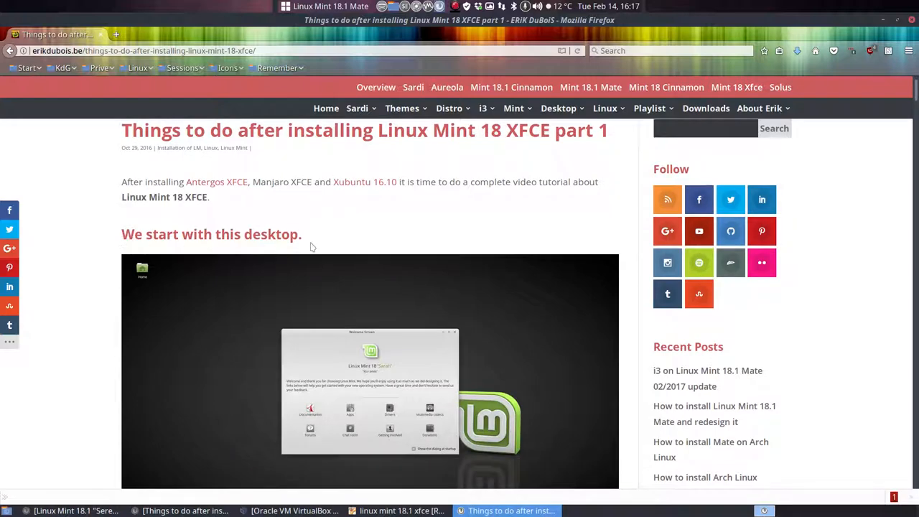
scroll("down", 3)
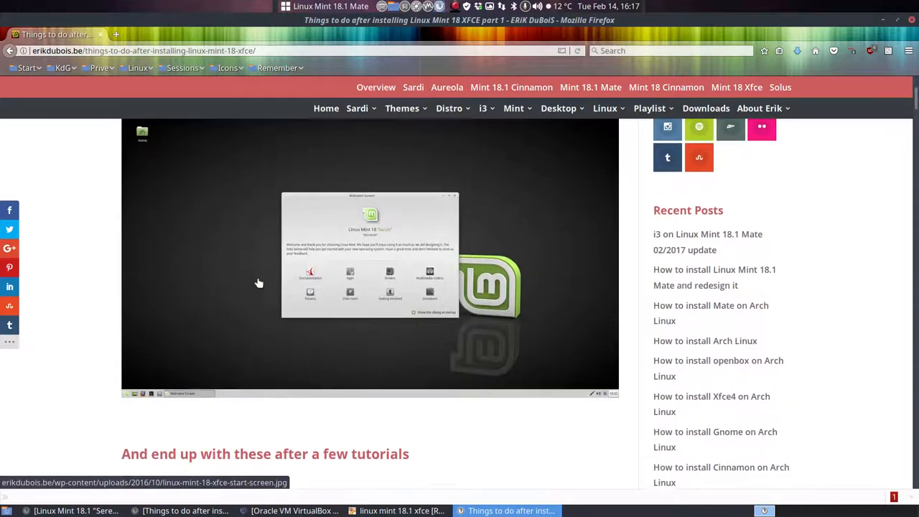
scroll("up", 3)
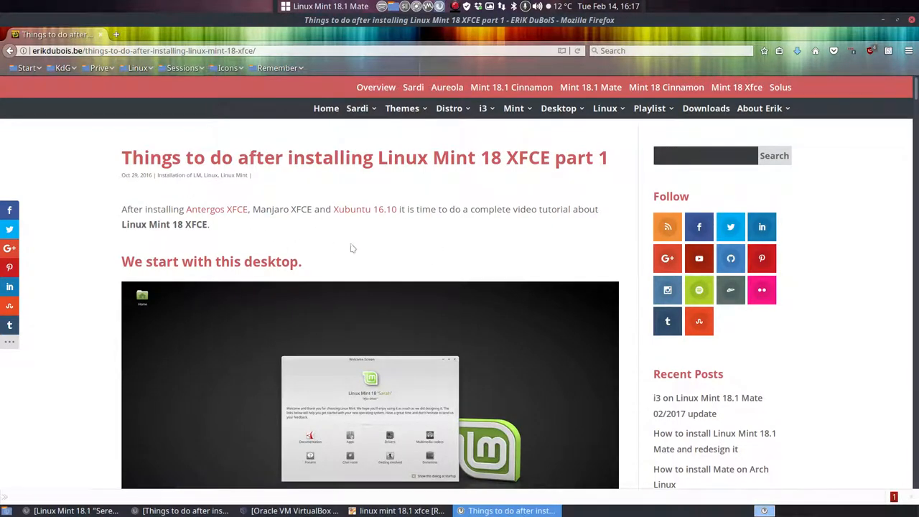
mouse_move(831, 64)
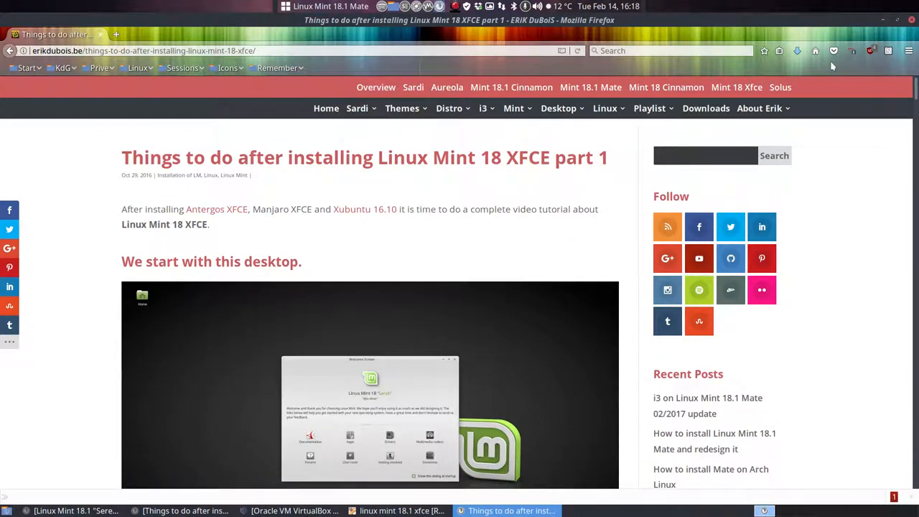
left_click(402, 510)
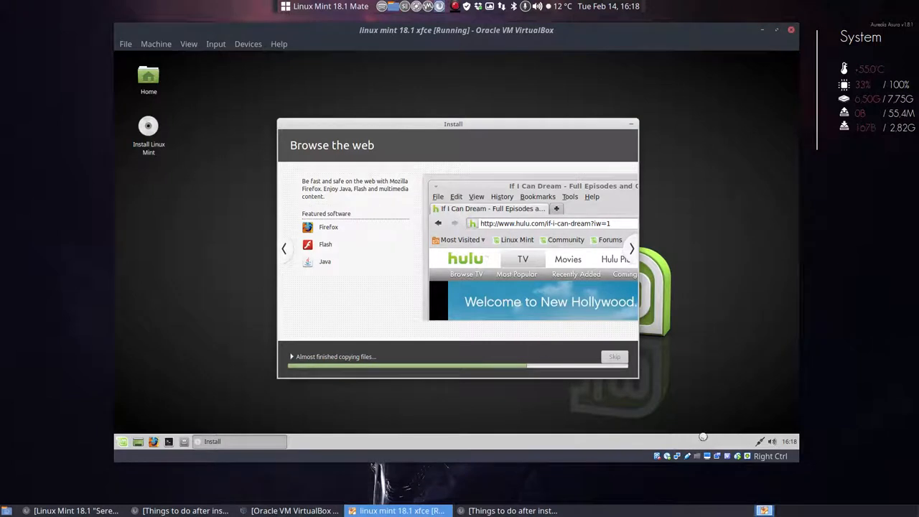
mouse_move(246, 56)
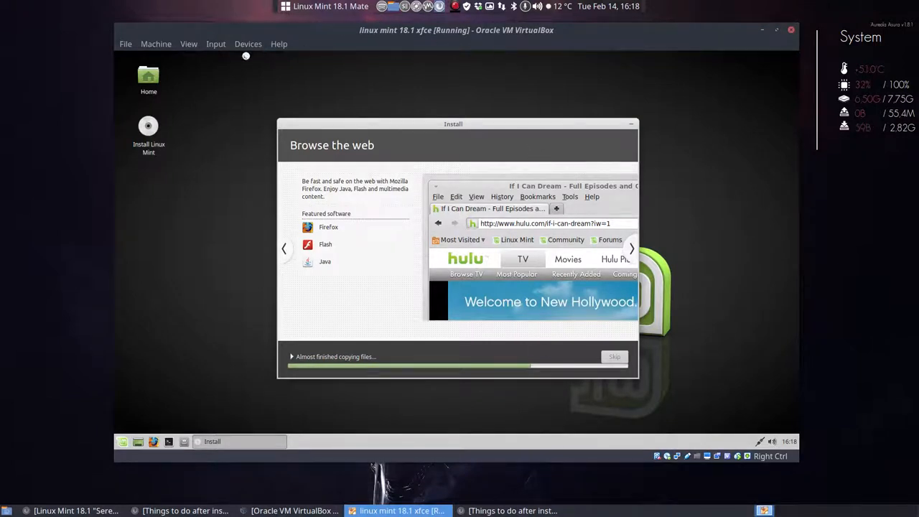
Step: Watch the installer in full-screen mode, return to windowed mode, and await Installation Complete
left_click(188, 44)
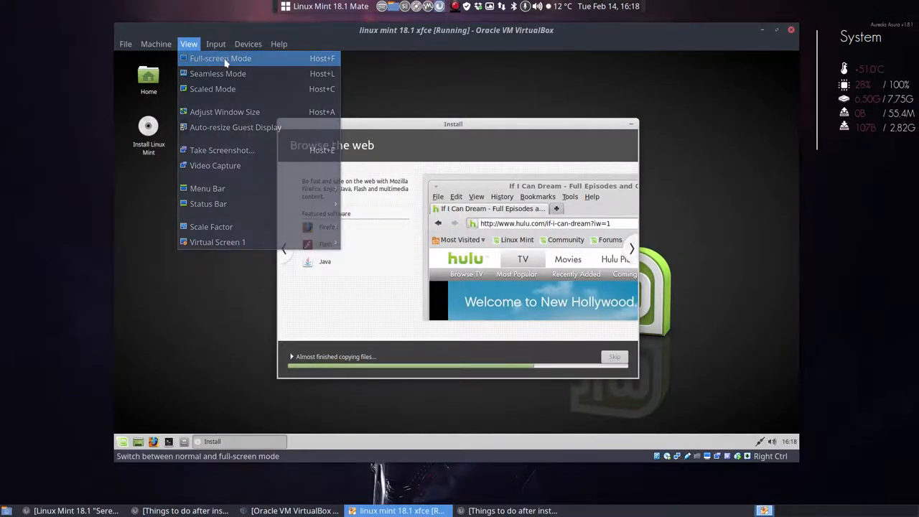
left_click(221, 58)
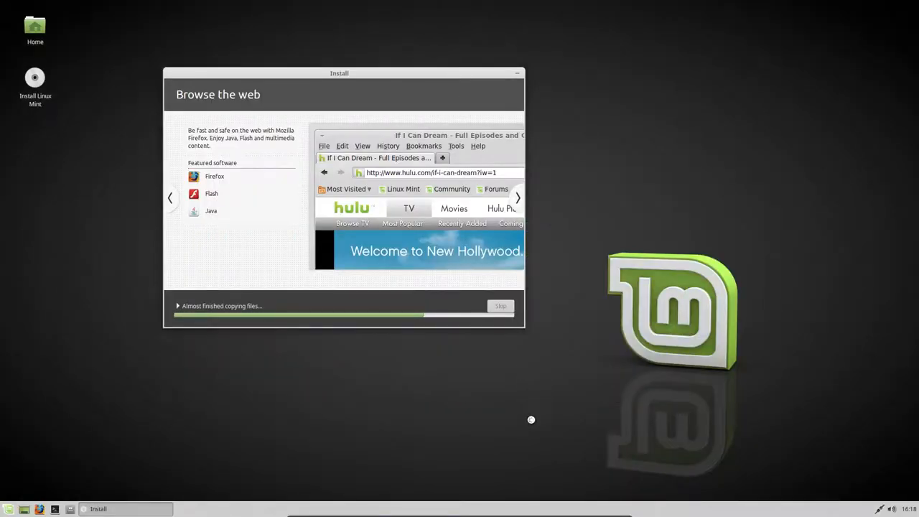
mouse_move(655, 397)
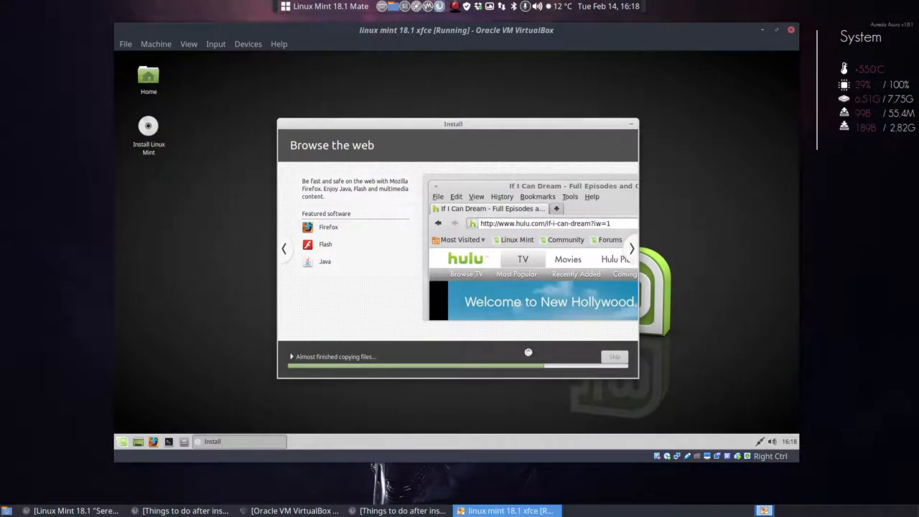
left_click(188, 44)
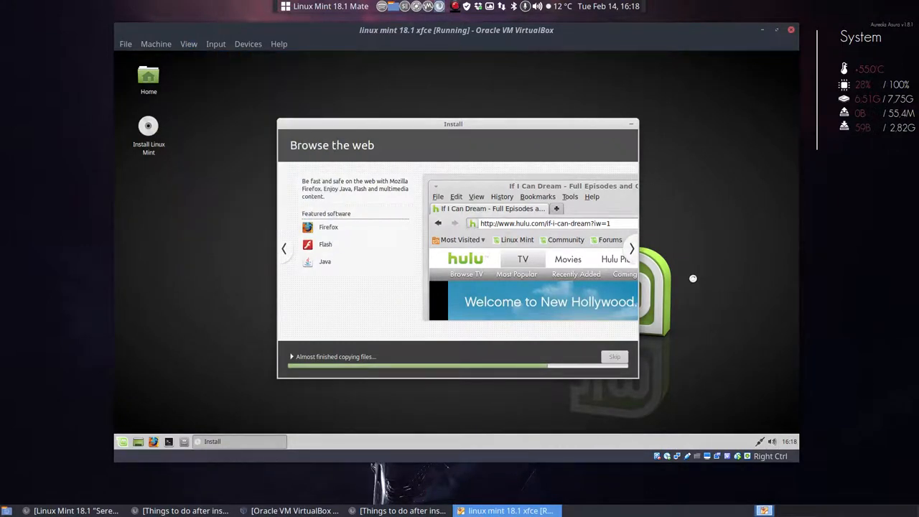
left_click(459, 7)
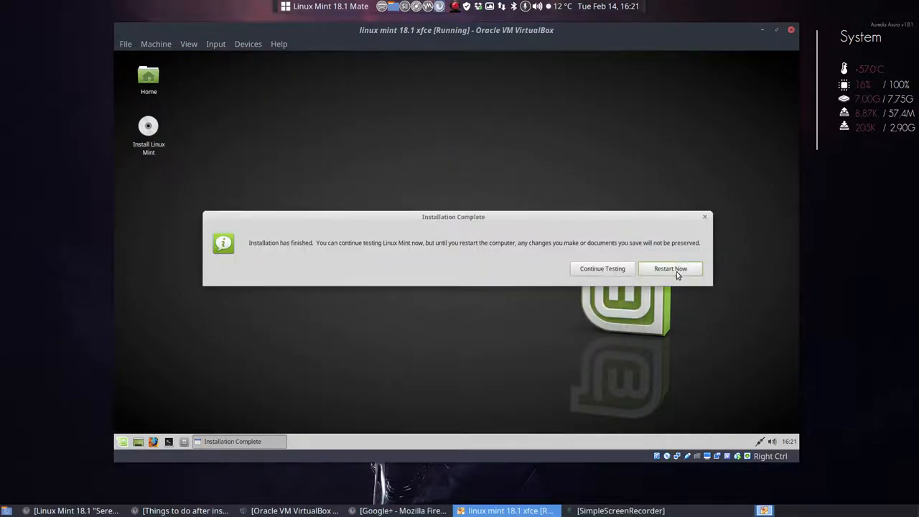
Step: Restart into the installed Mint, confirm the remove-medium prompt, and enlarge the VM window
left_click(670, 267)
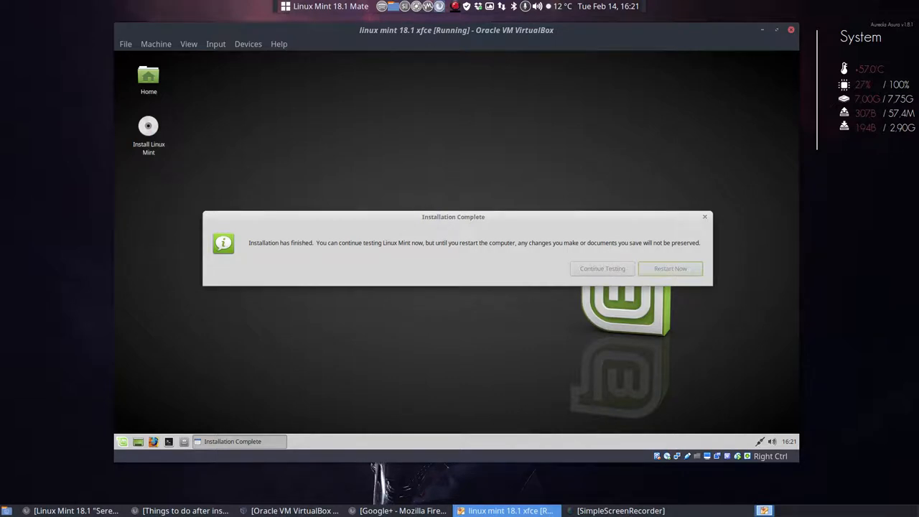
left_click(670, 267)
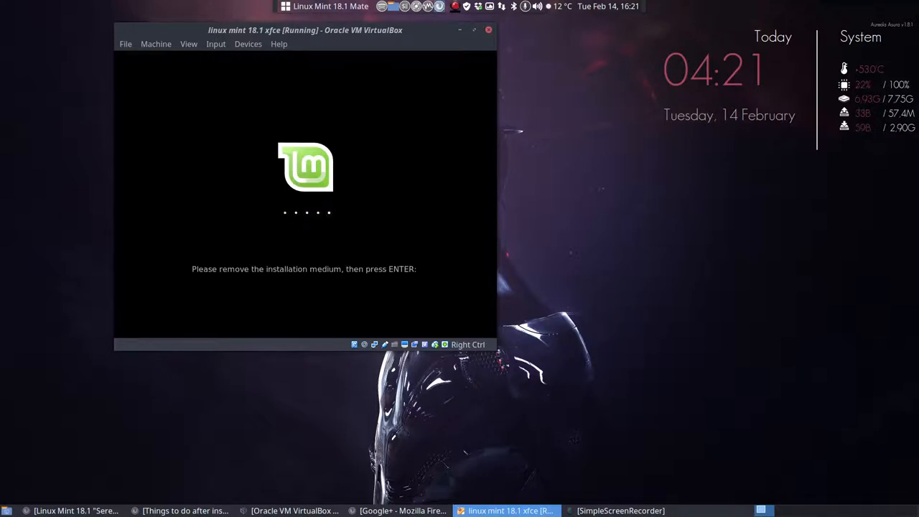
key("Return")
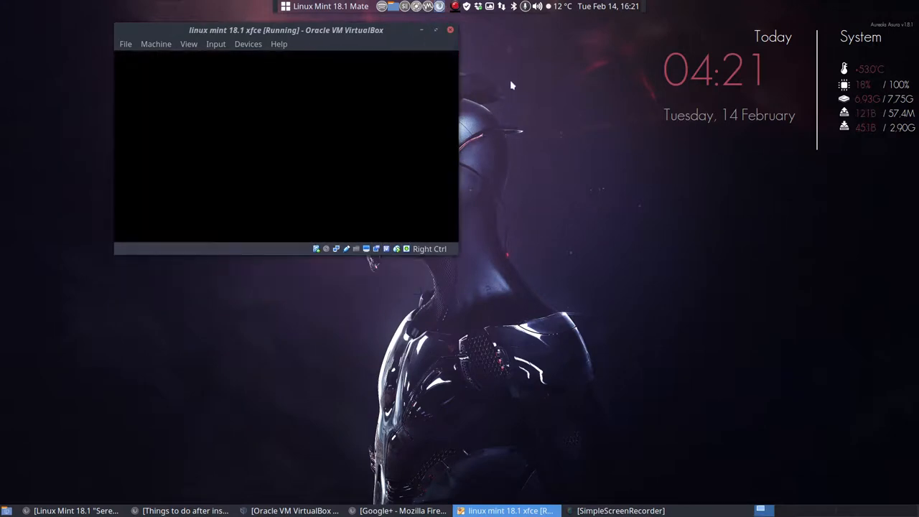
left_click_drag(286, 30, 460, 78)
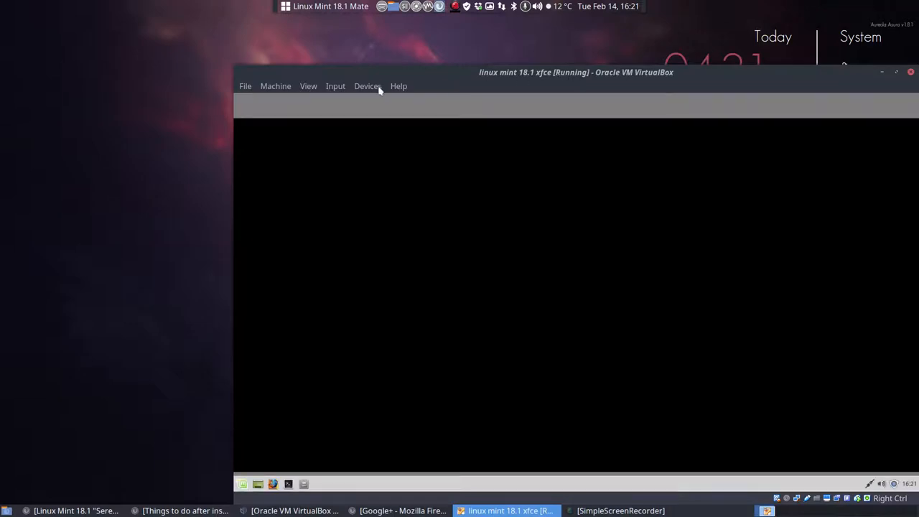
left_click(308, 86)
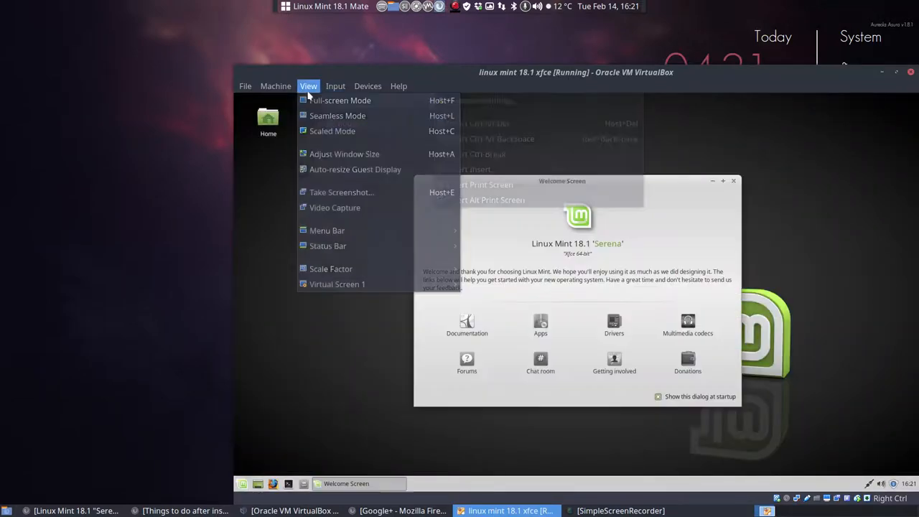
Step: Untick 'Show this dialog at startup' on the Mint Welcome Screen and close it
left_click(341, 100)
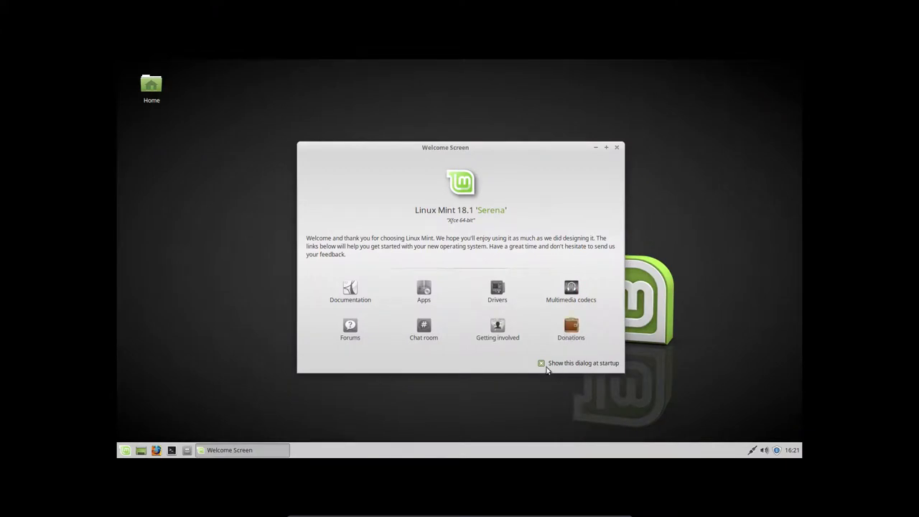
left_click(541, 363)
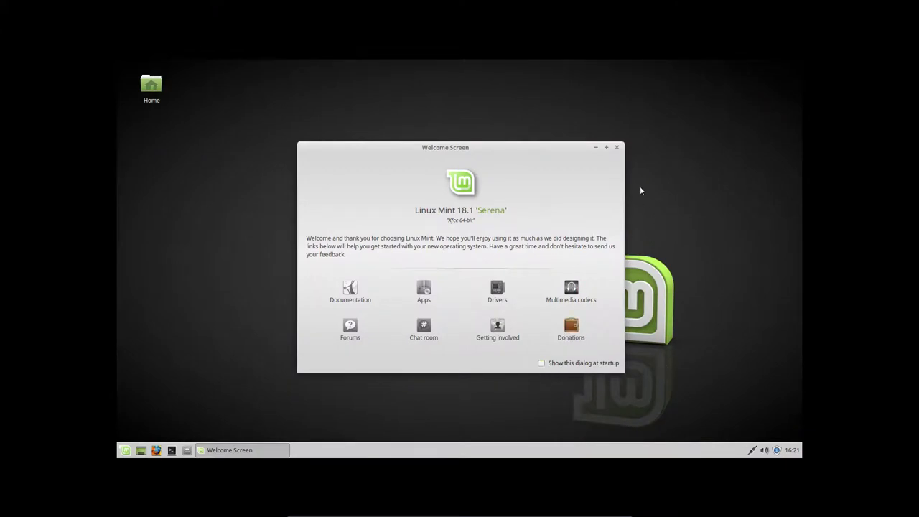
left_click(616, 147)
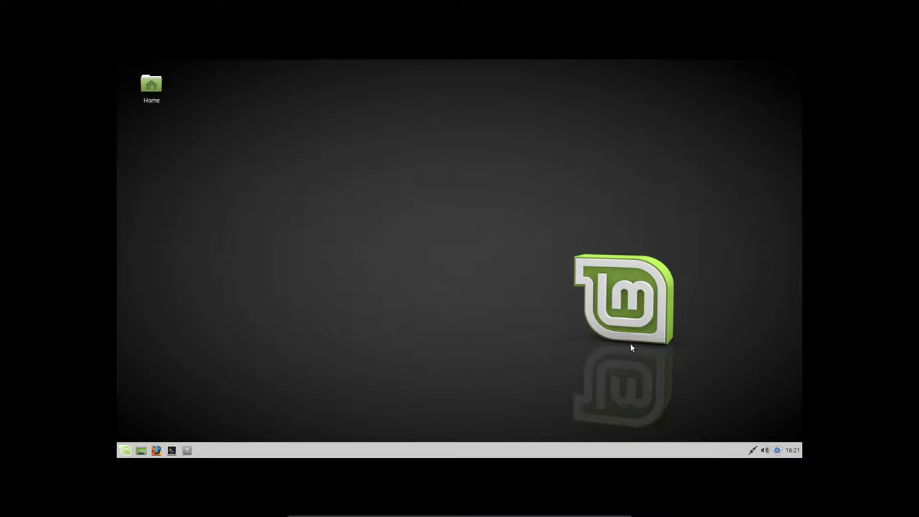
left_click(776, 450)
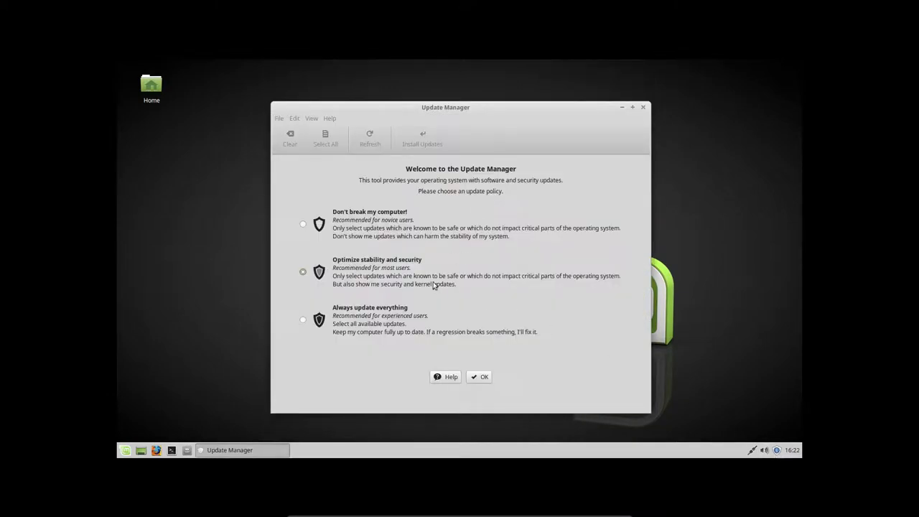
mouse_move(492, 369)
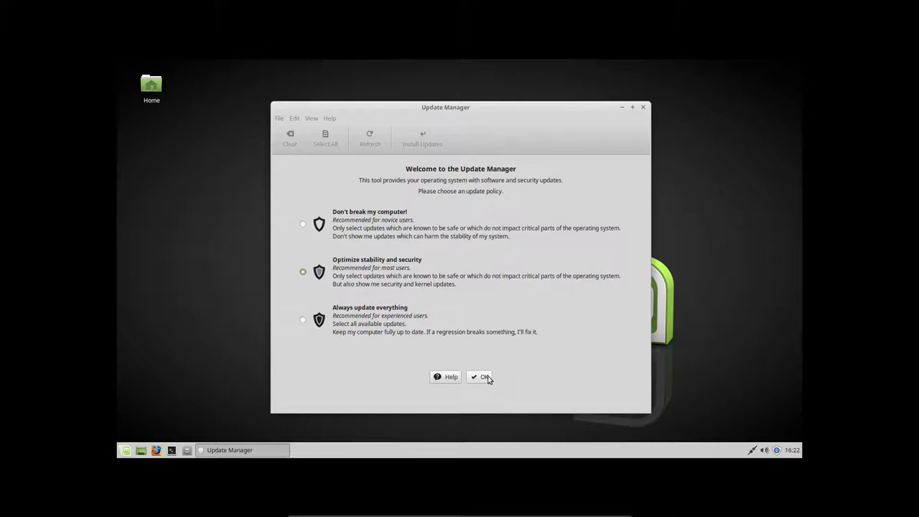
Step: Accept 'Optimize stability and security' and enable 'Don't suggest to switch to a local mirror'
left_click(483, 377)
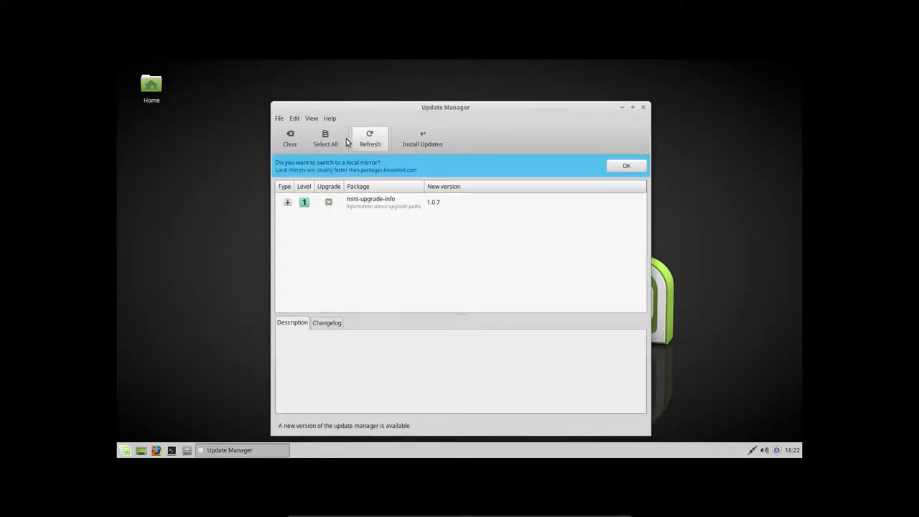
left_click(294, 117)
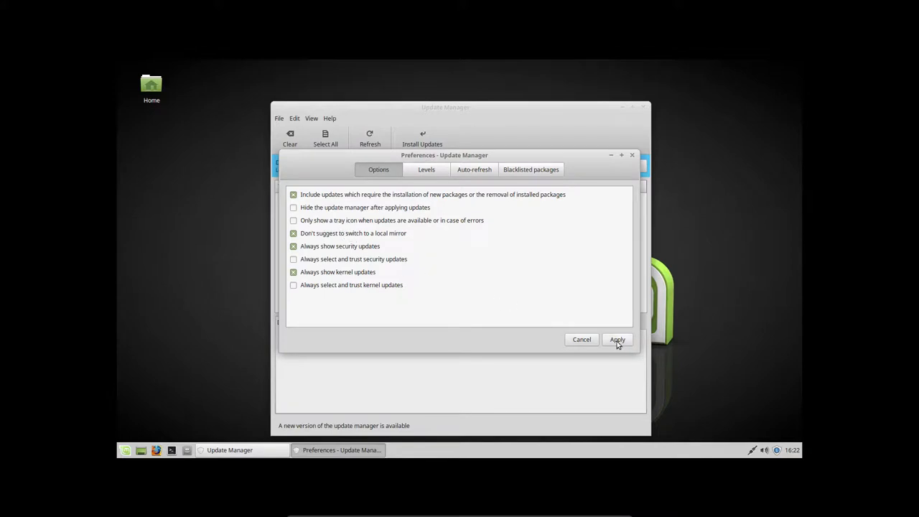
left_click(617, 339)
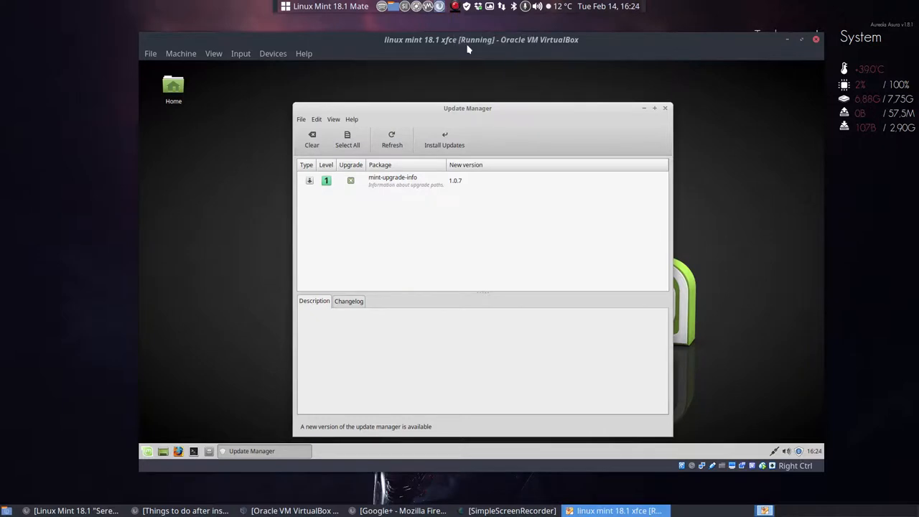
Step: Install the Update Manager self-upgrade, authenticating with the account password
left_click_drag(467, 108, 462, 114)
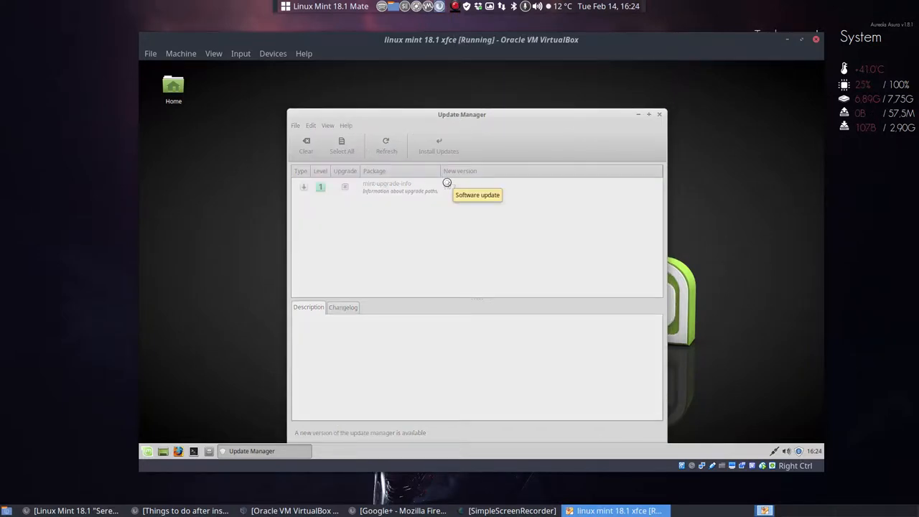
left_click(438, 145)
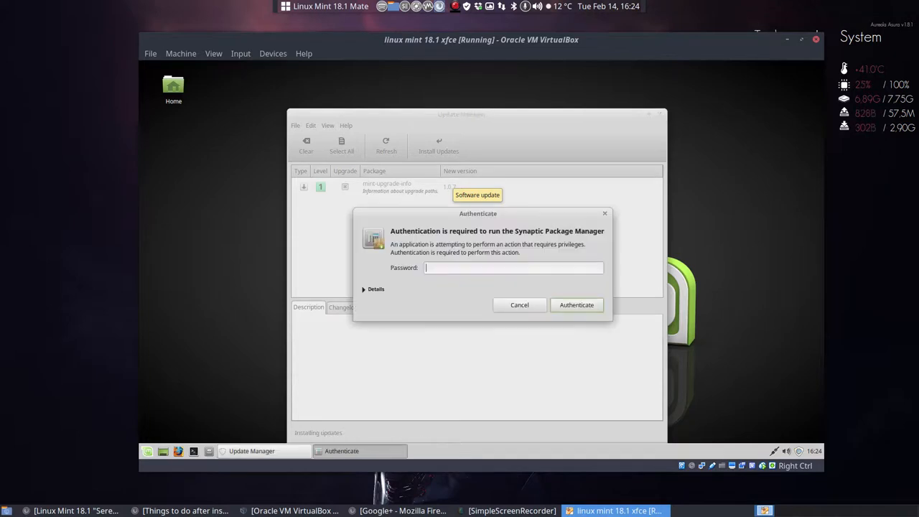
left_click(519, 304)
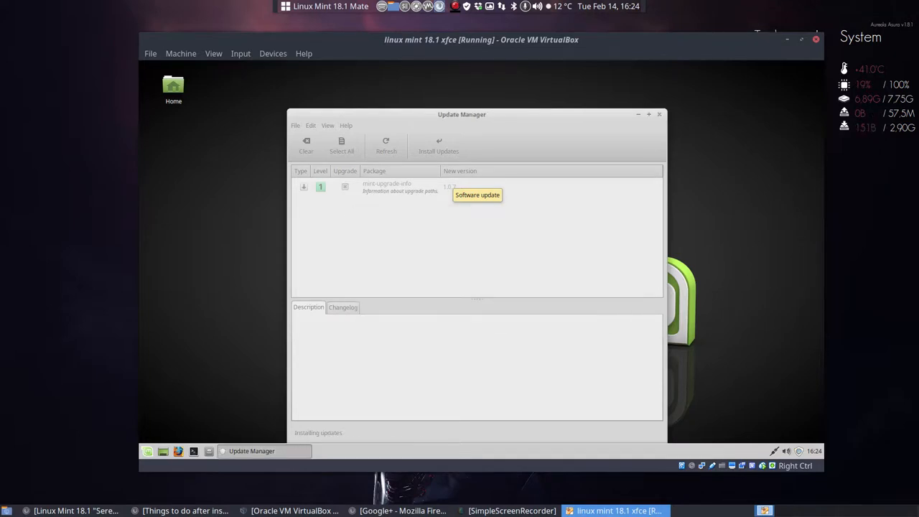
mouse_move(448, 184)
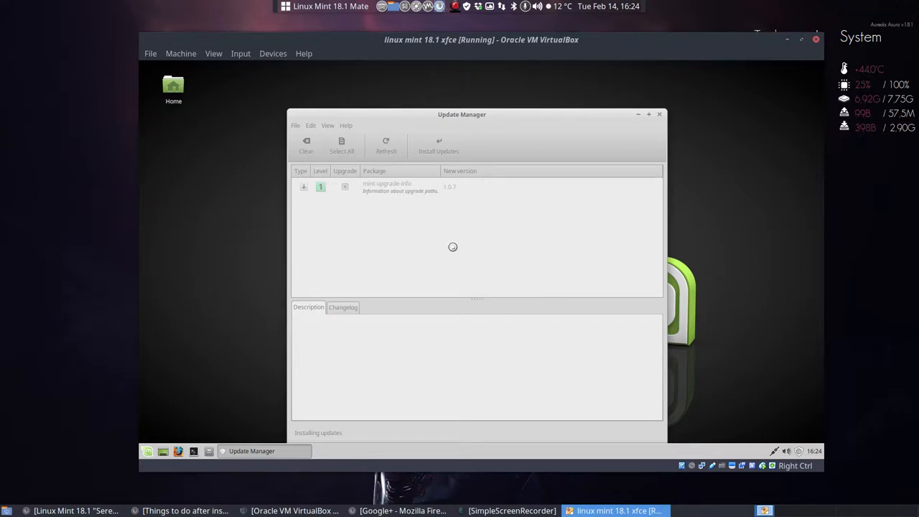
left_click(438, 146)
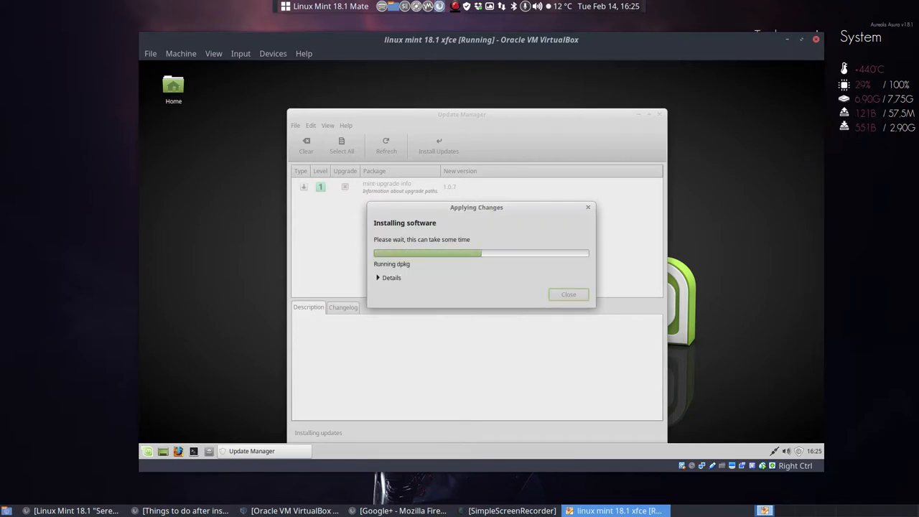
left_click(568, 295)
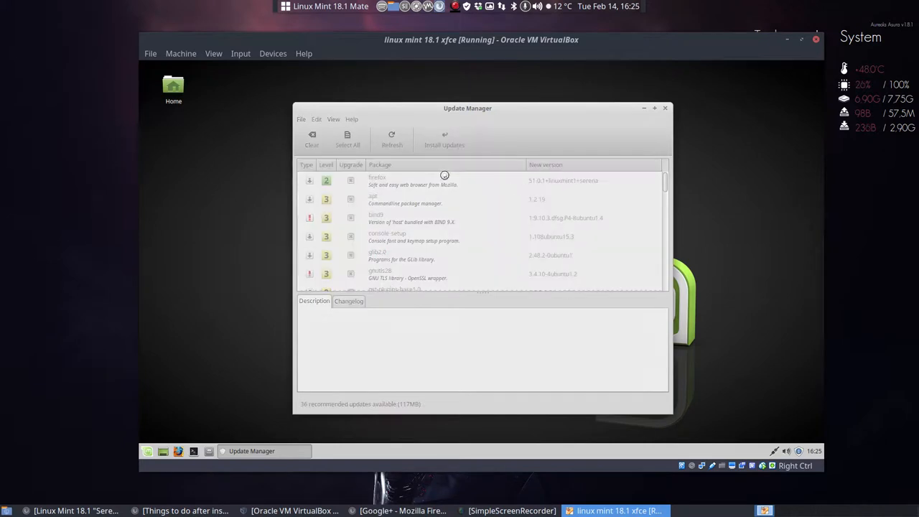
Step: Install the recommended updates and let the download and installation finish
left_click(444, 140)
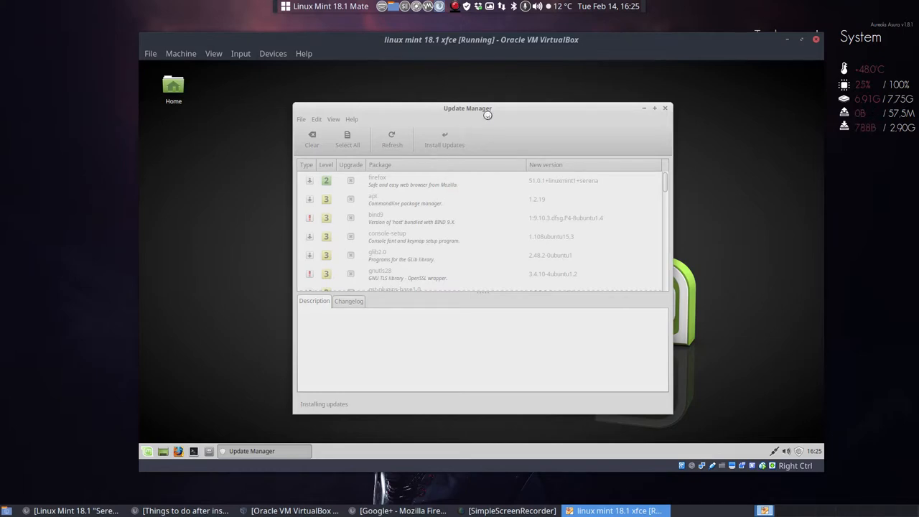
left_click(444, 140)
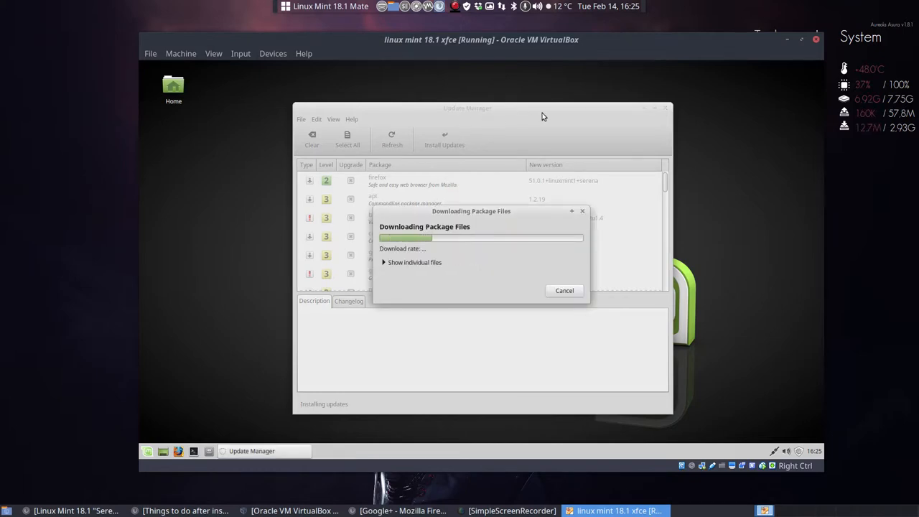
left_click(455, 6)
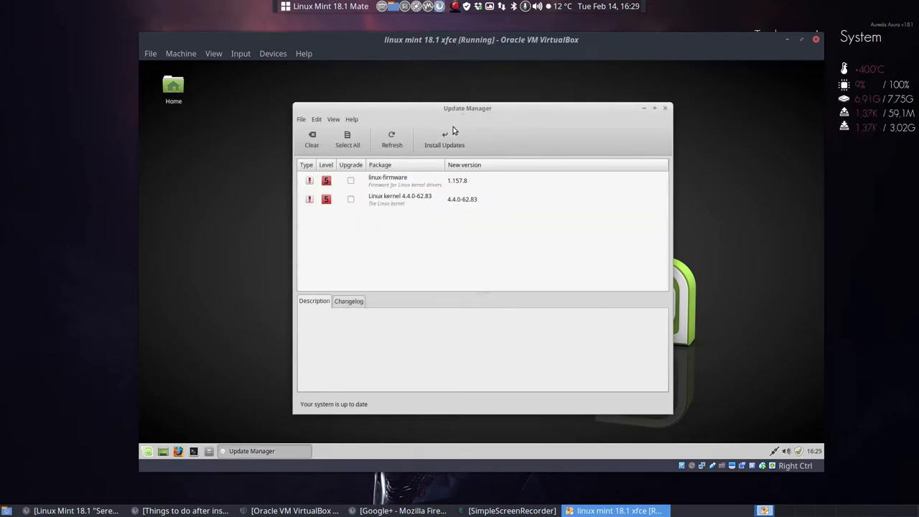
mouse_move(667, 108)
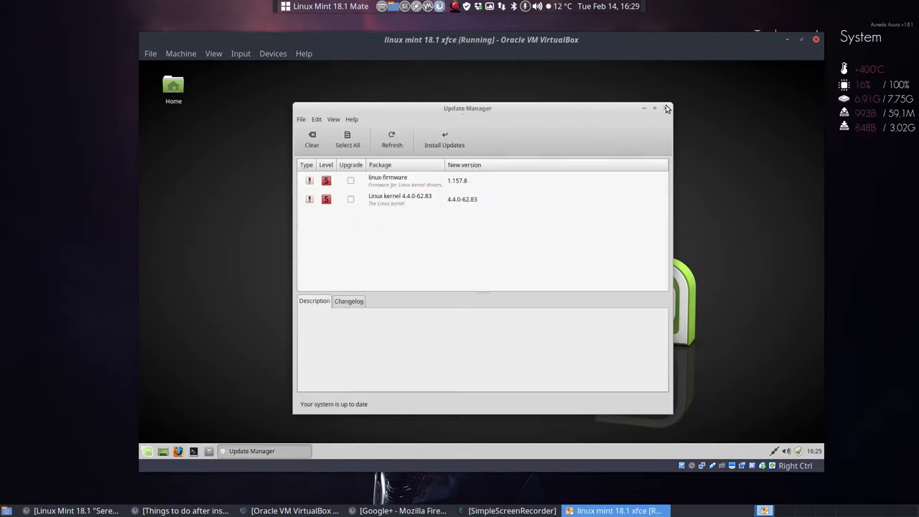
Step: Close the Update Manager window, leaving the empty Mint Xfce desktop
left_click(664, 108)
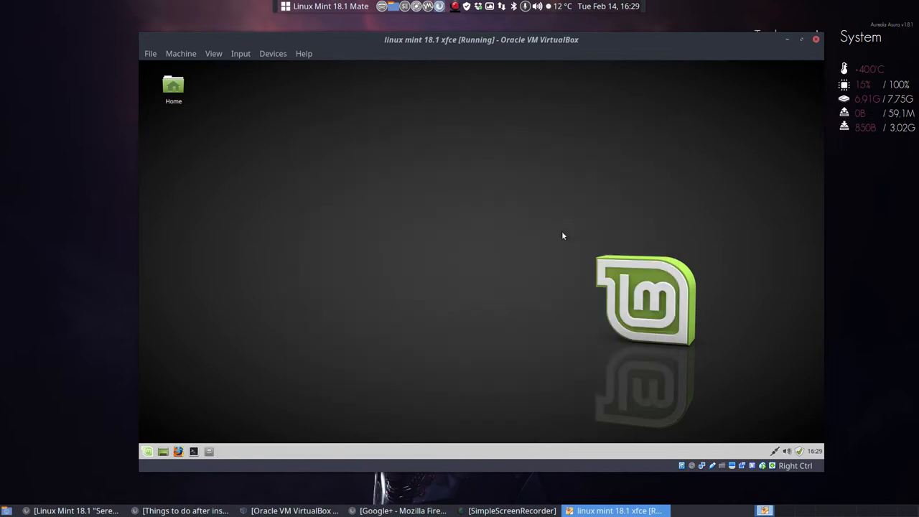
mouse_move(315, 271)
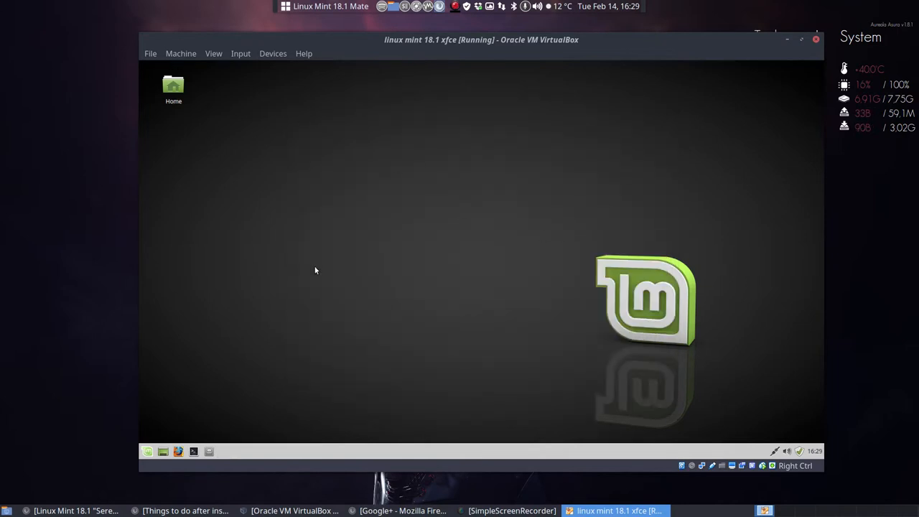
left_click(148, 451)
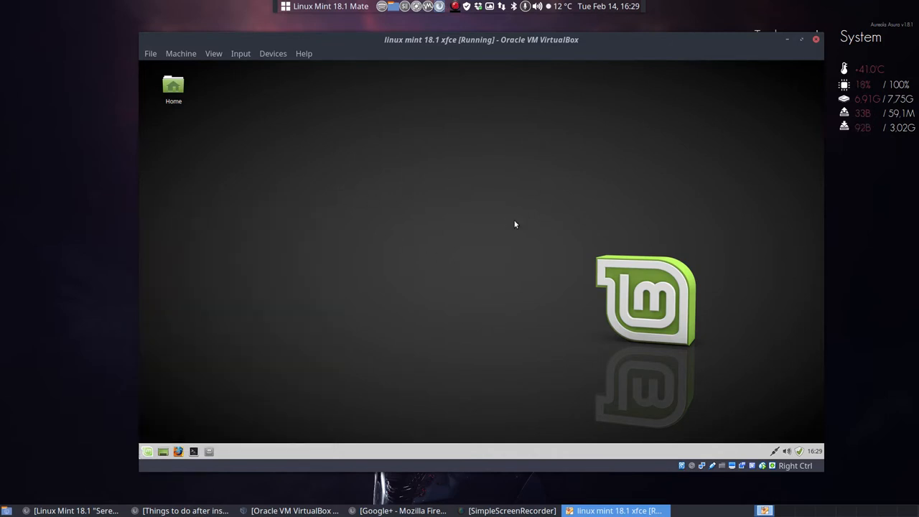
mouse_move(502, 228)
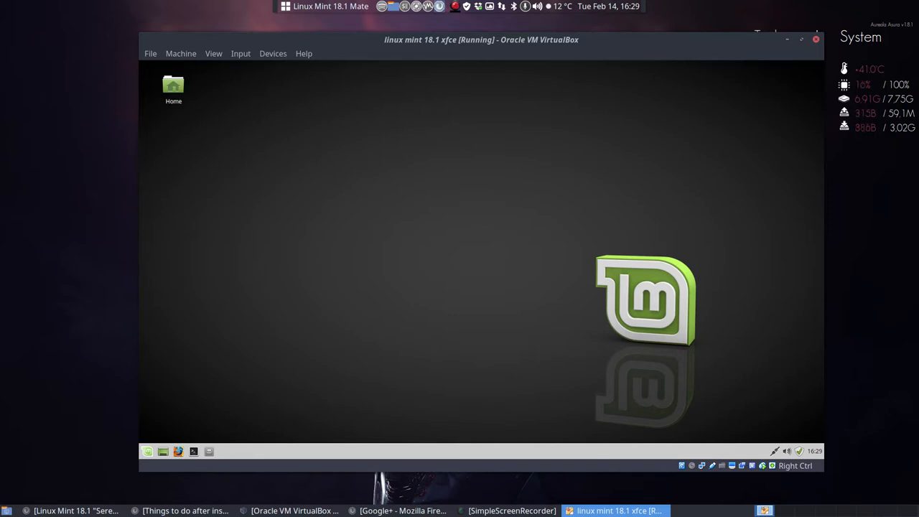
mouse_move(506, 258)
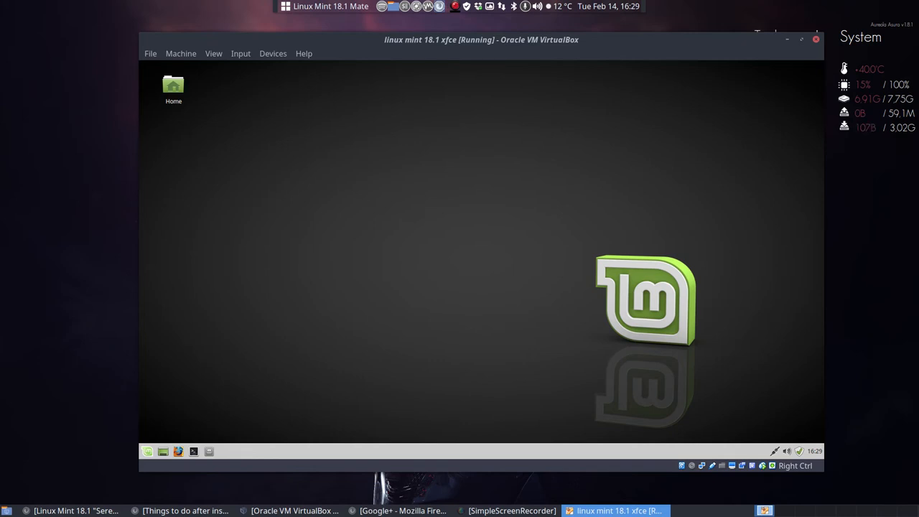
mouse_move(474, 223)
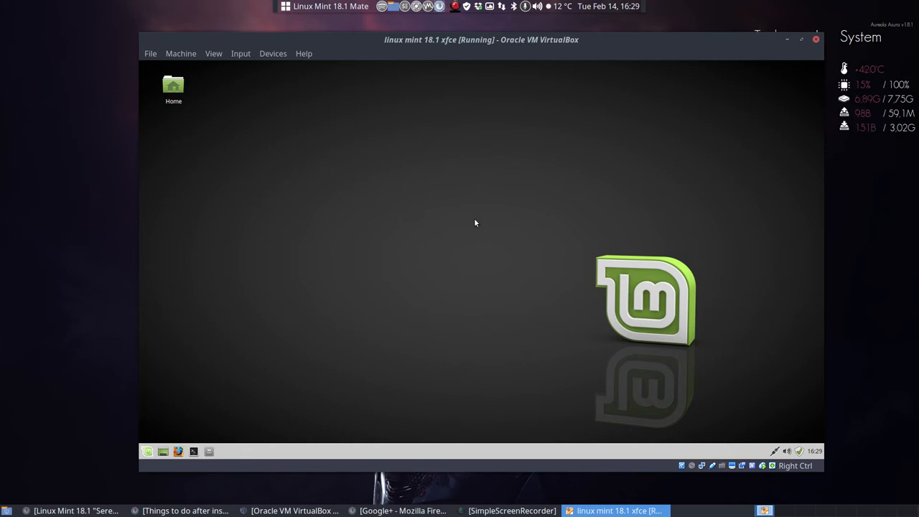